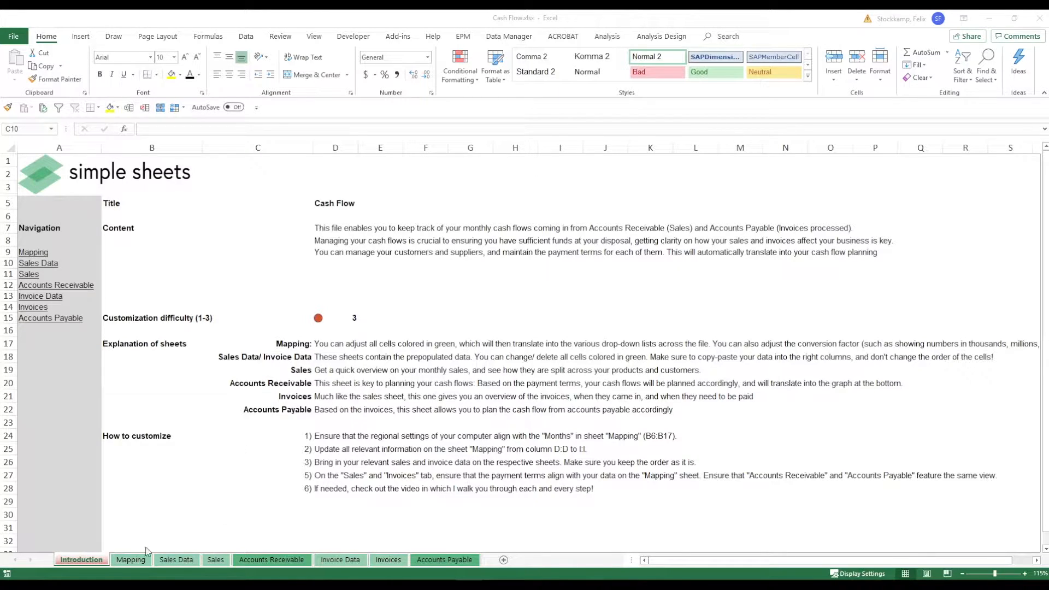
mouse_move(156, 563)
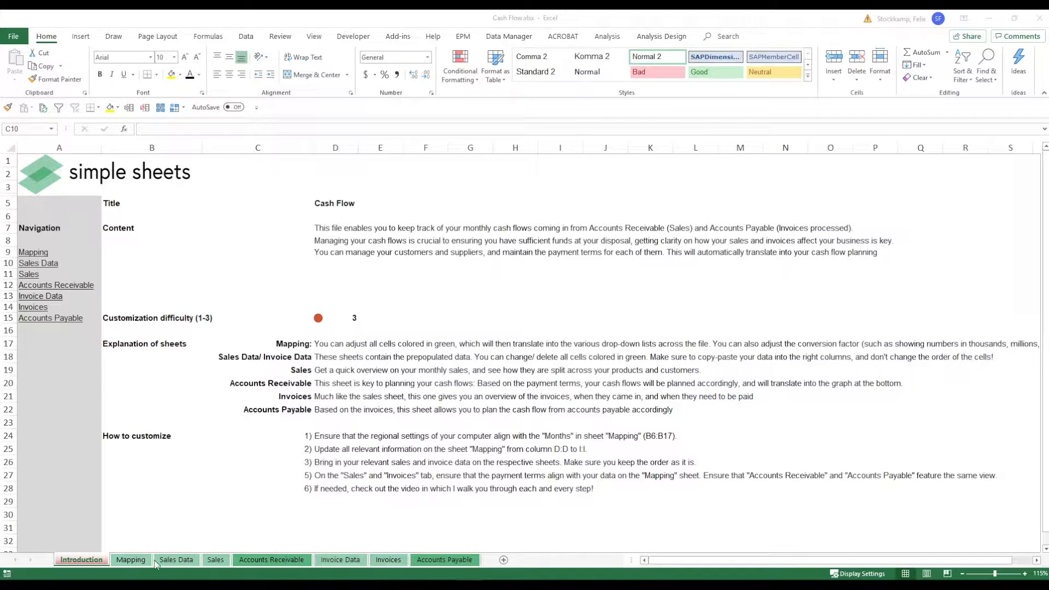
mouse_move(422, 548)
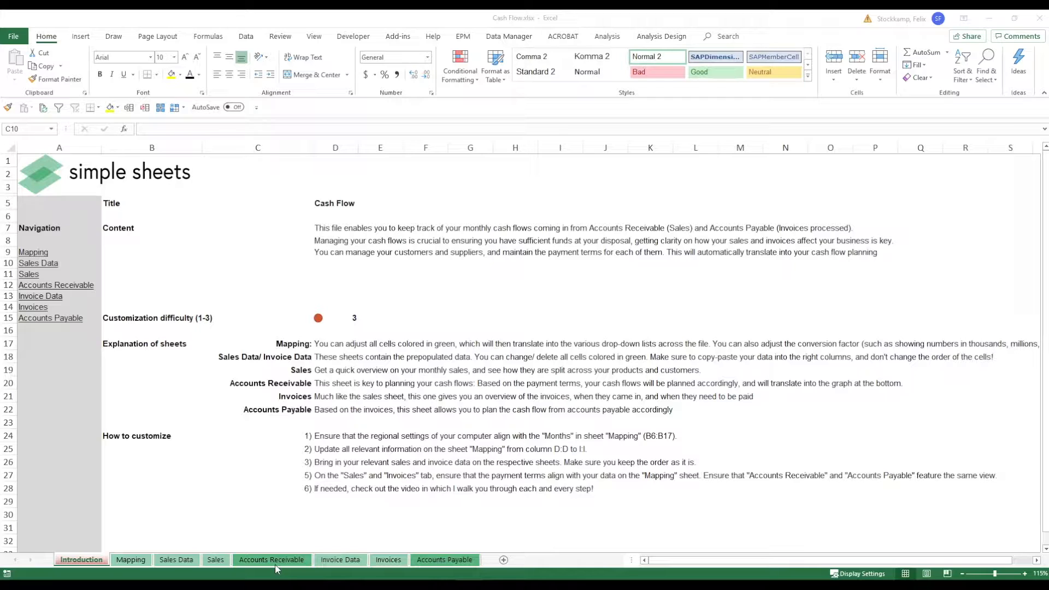
mouse_move(346, 523)
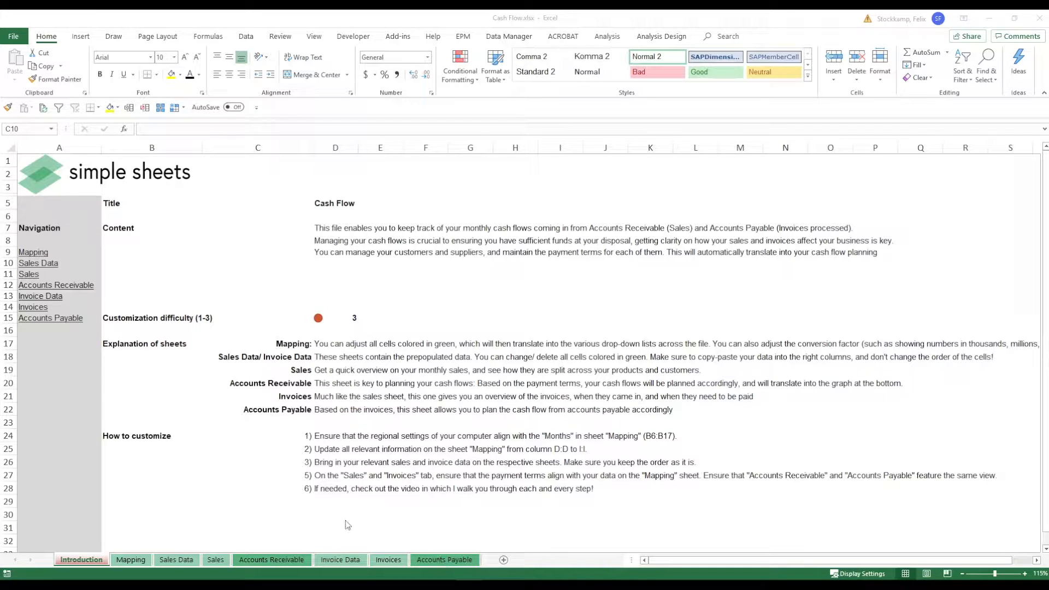
Leave the Introduction and show the Mapping sheet of years, months, products, customers and vendors.
click(257, 262)
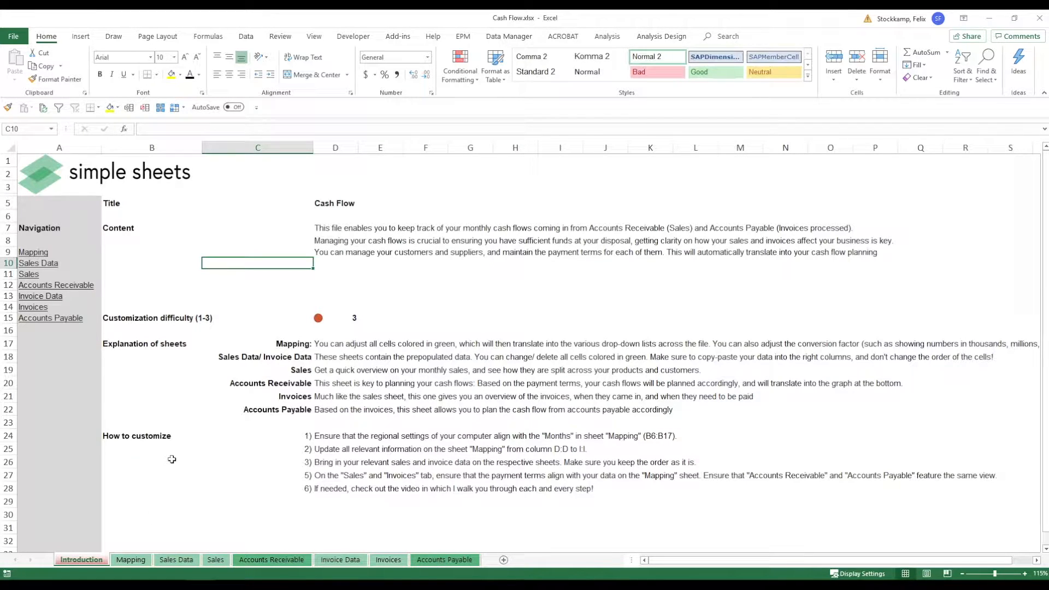
click(130, 559)
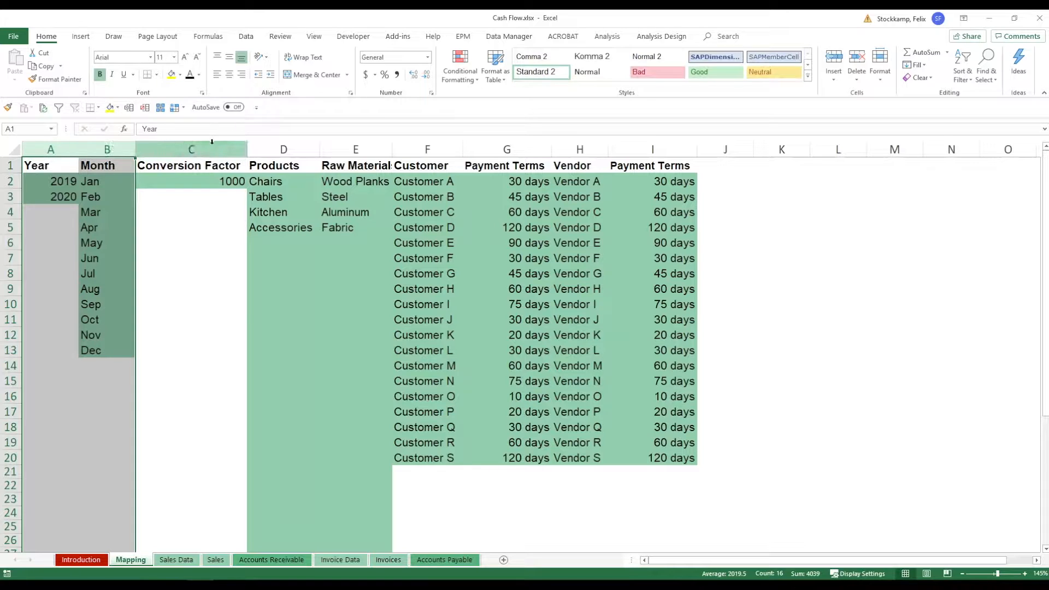
click(190, 149)
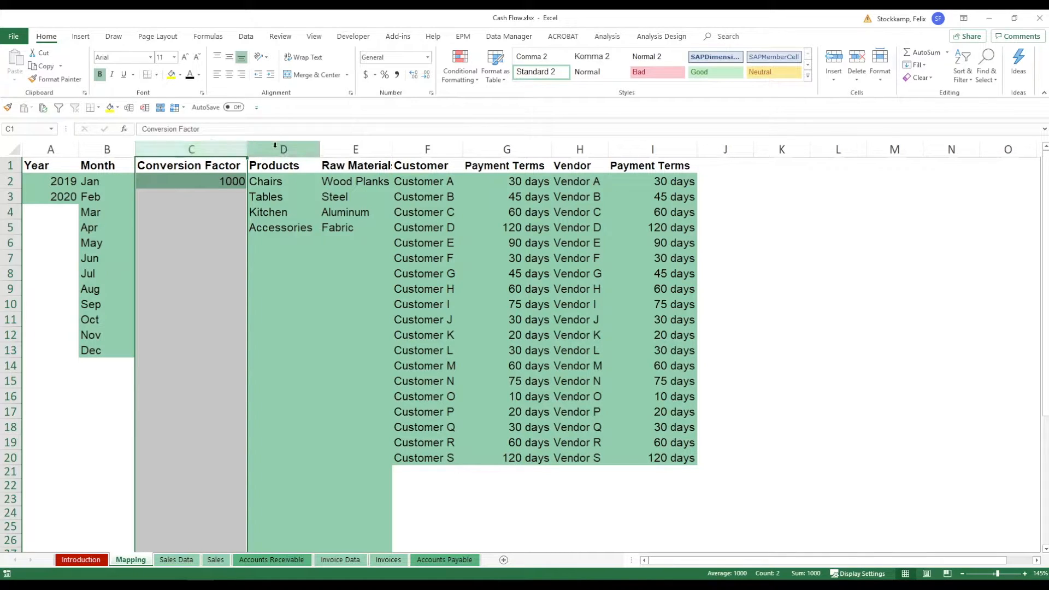
click(282, 150)
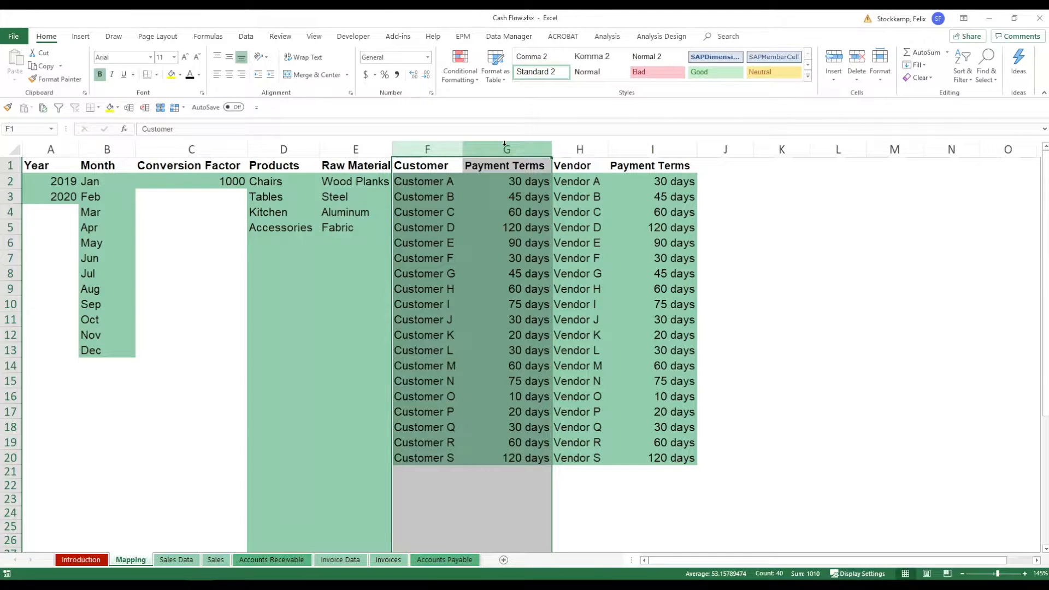
click(506, 180)
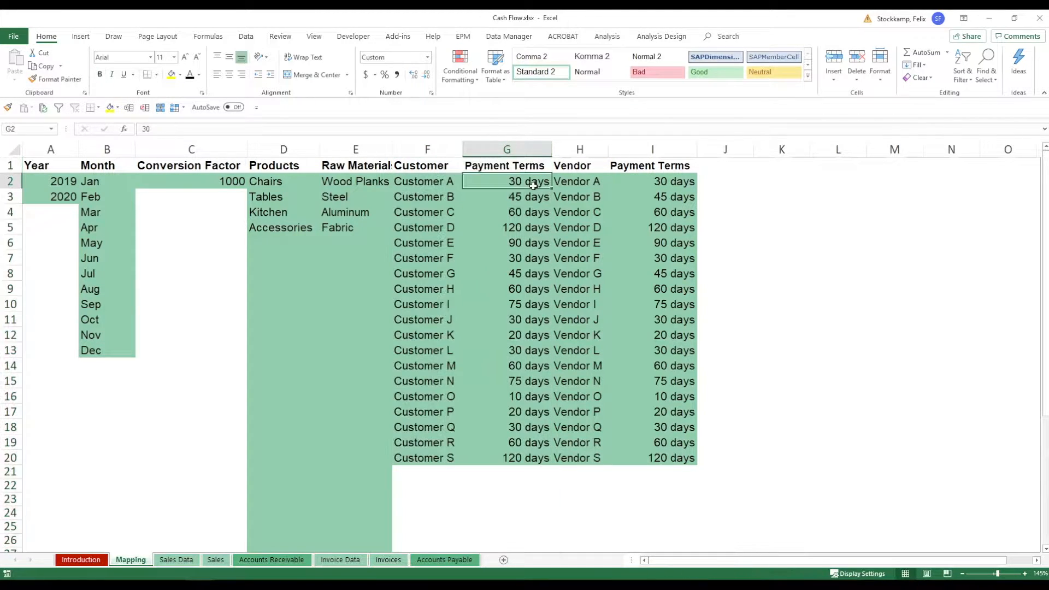
click(506, 212)
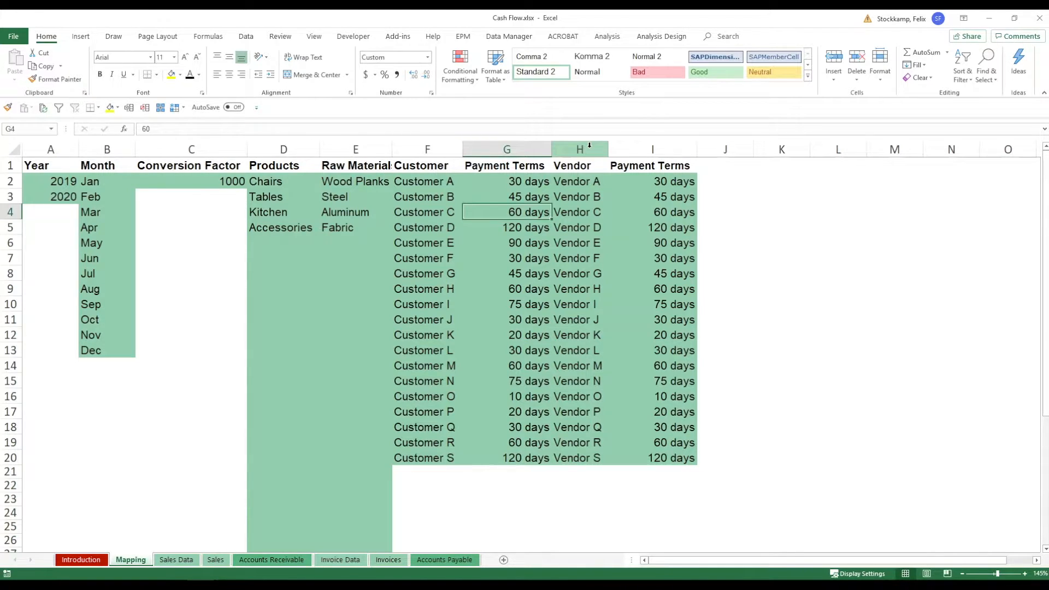
click(652, 149)
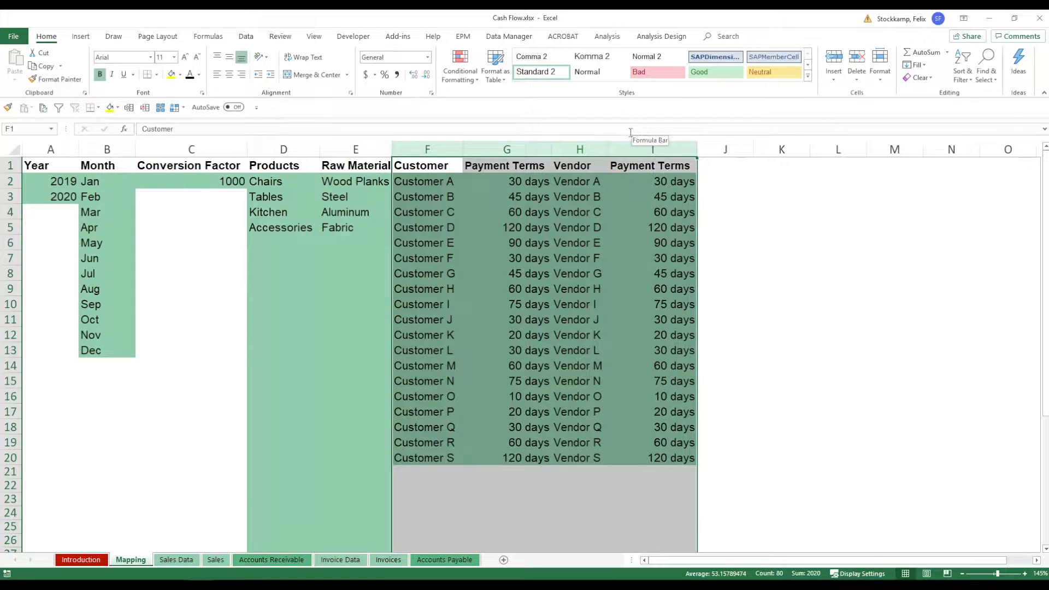
click(283, 165)
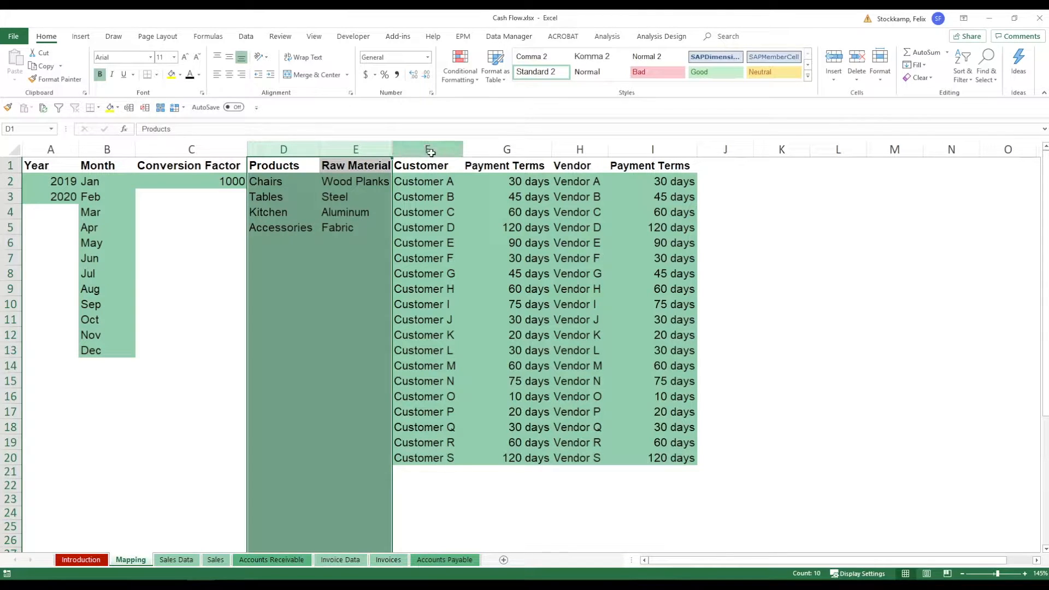
click(427, 149)
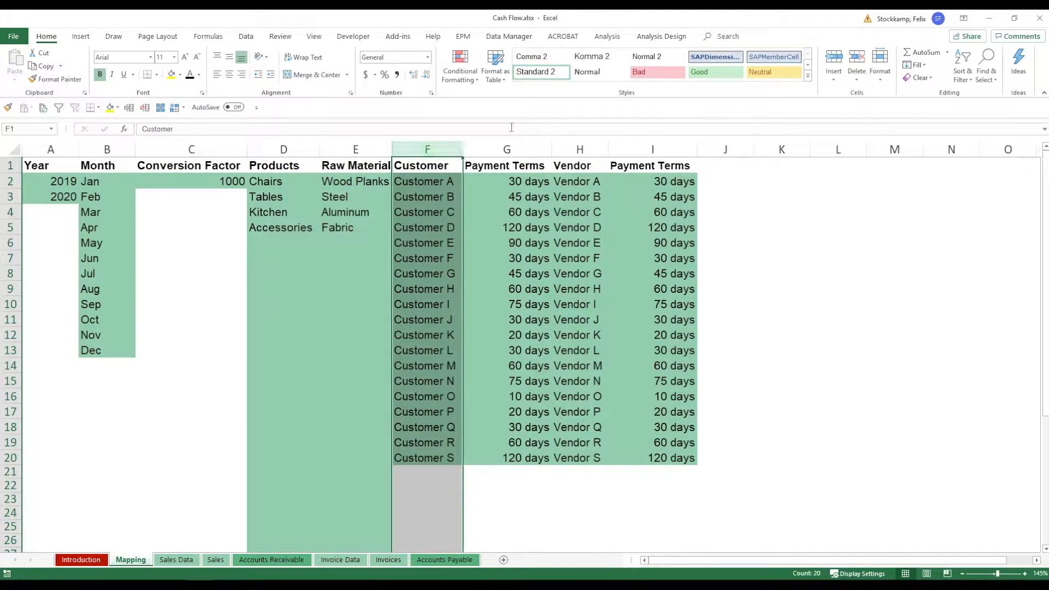
click(506, 149)
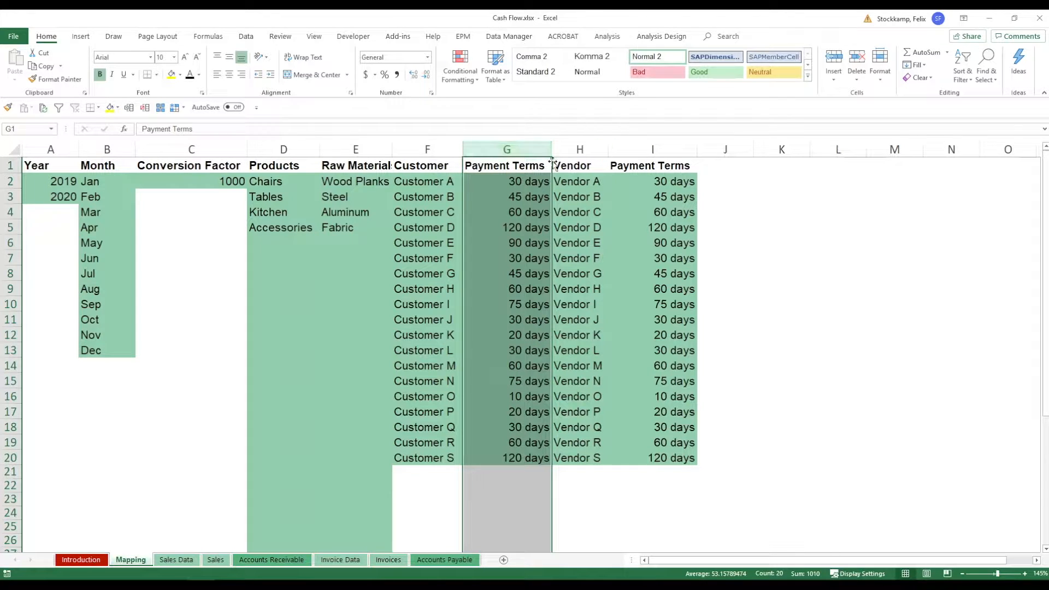
click(579, 150)
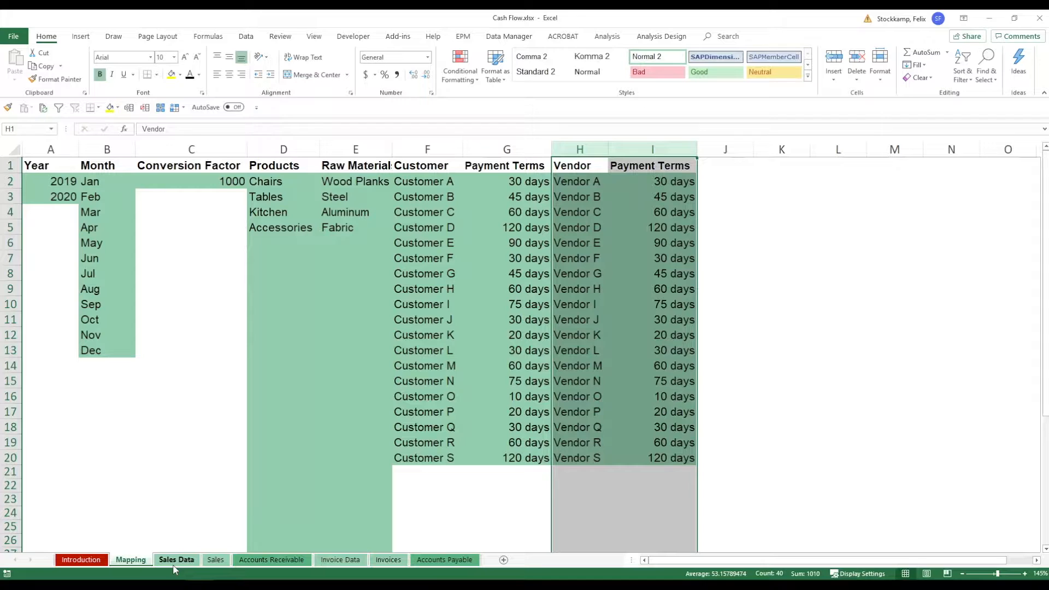
Review the Sales Data records, highlighting the Customer, Period and Year headers and the Year through Sales columns.
click(175, 559)
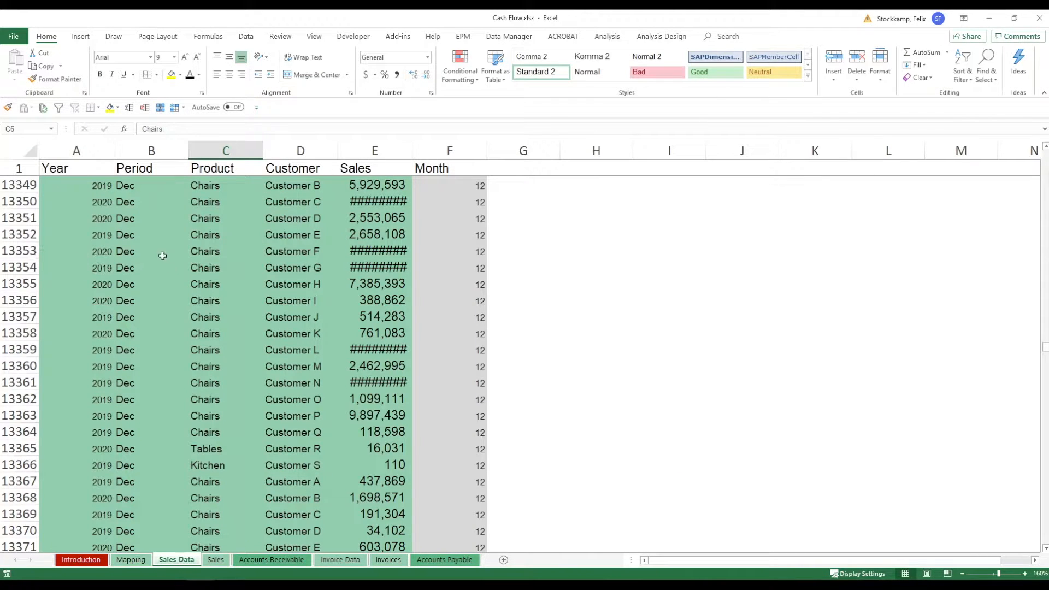
click(301, 234)
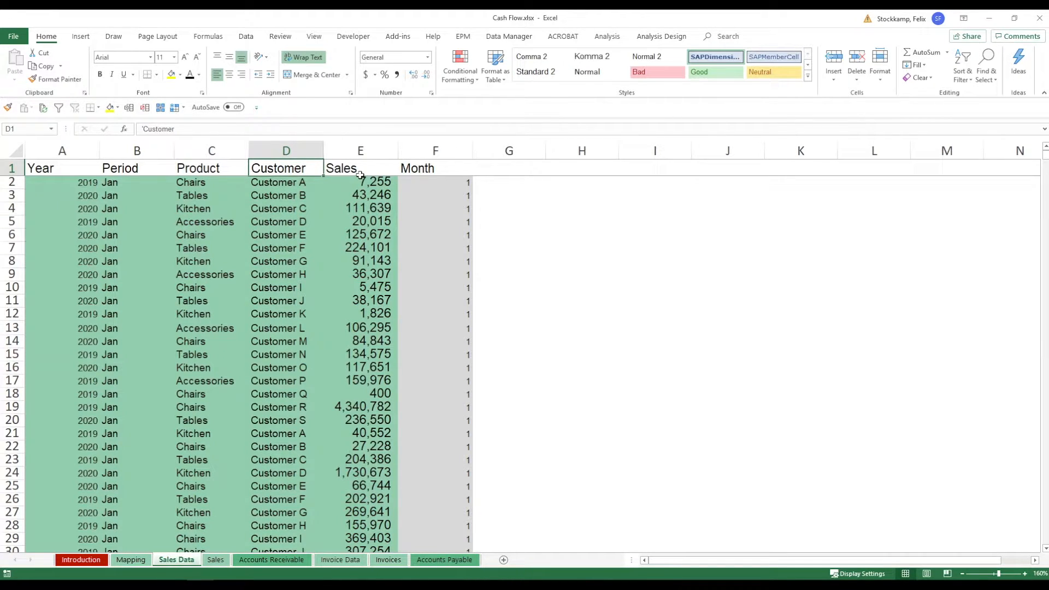
click(137, 168)
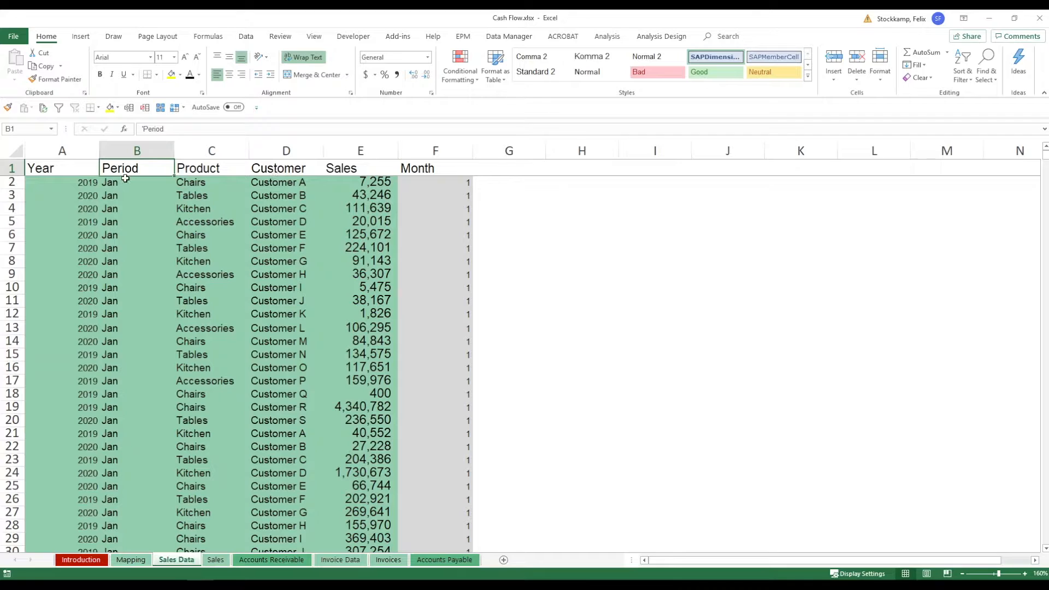
click(61, 168)
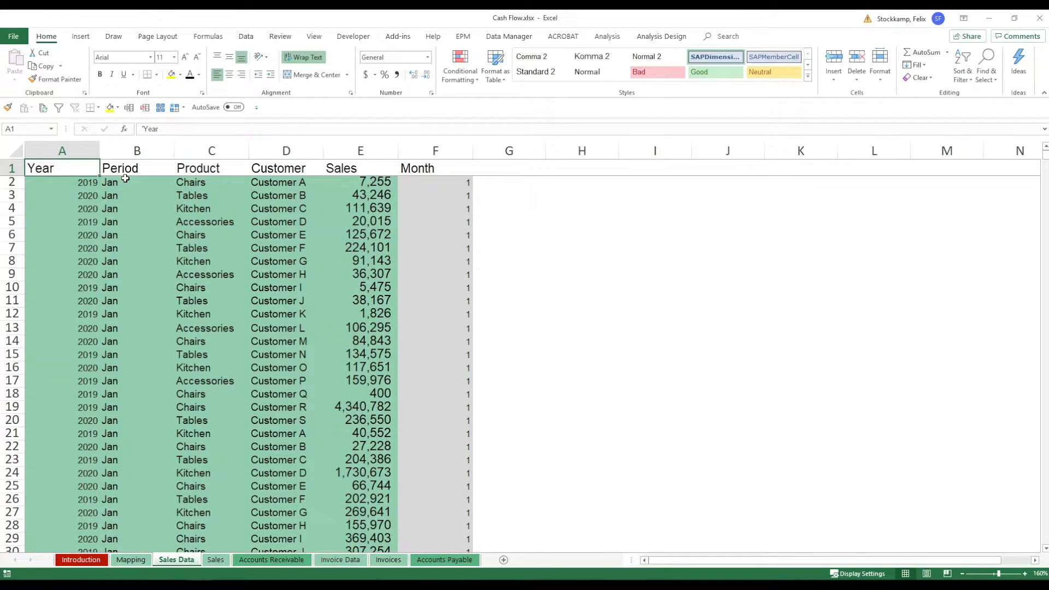
mouse_move(189, 195)
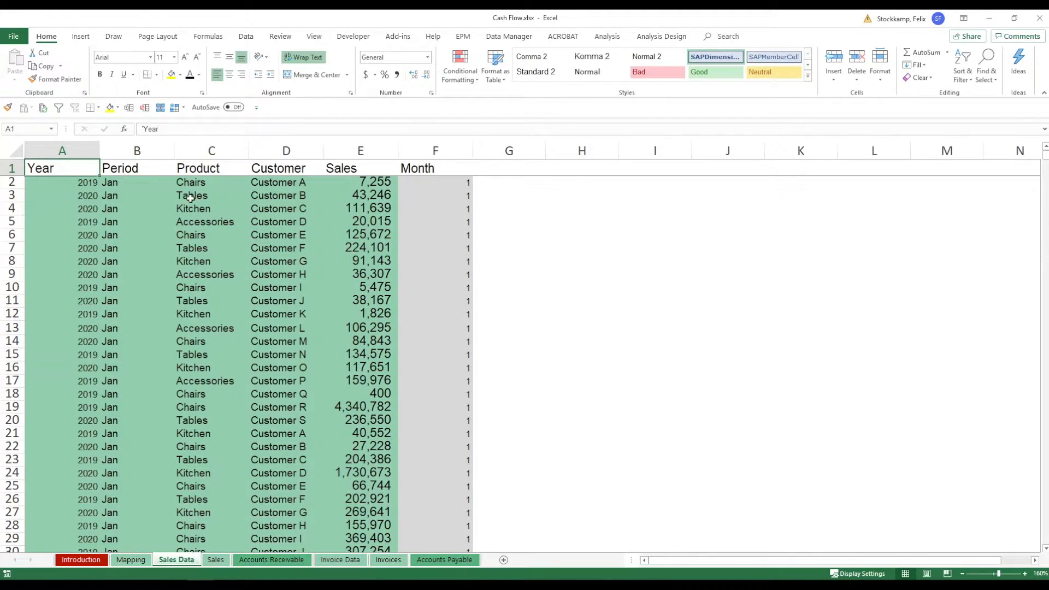
drag(211, 150, 359, 150)
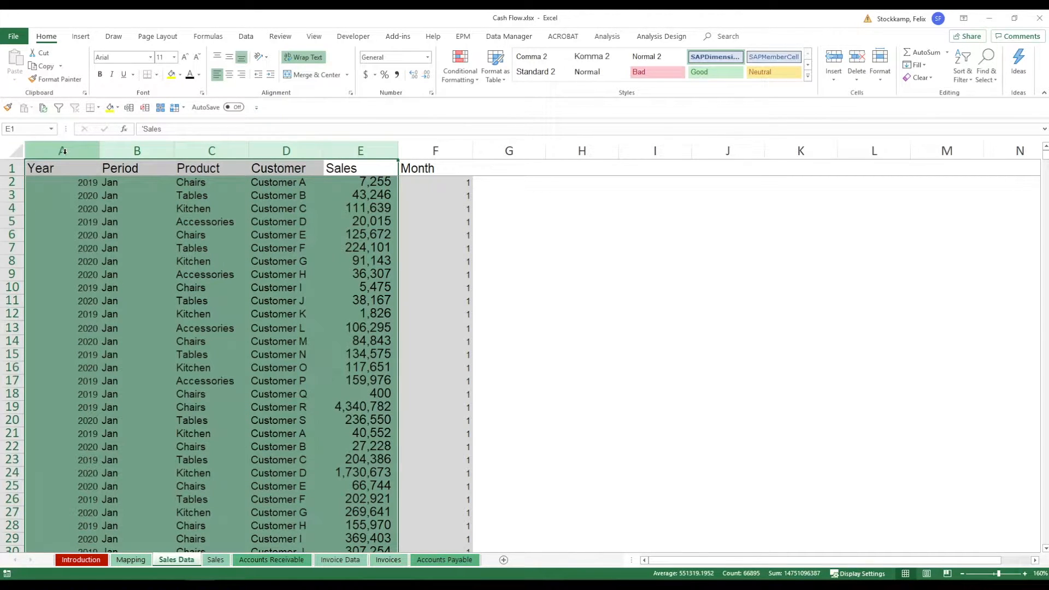
click(285, 151)
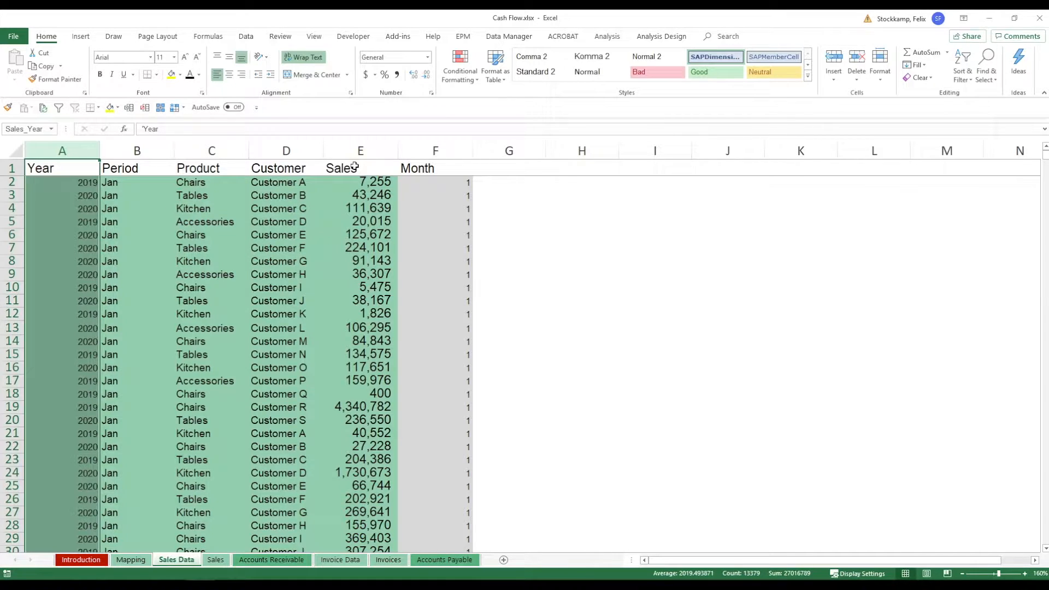
mouse_move(299, 201)
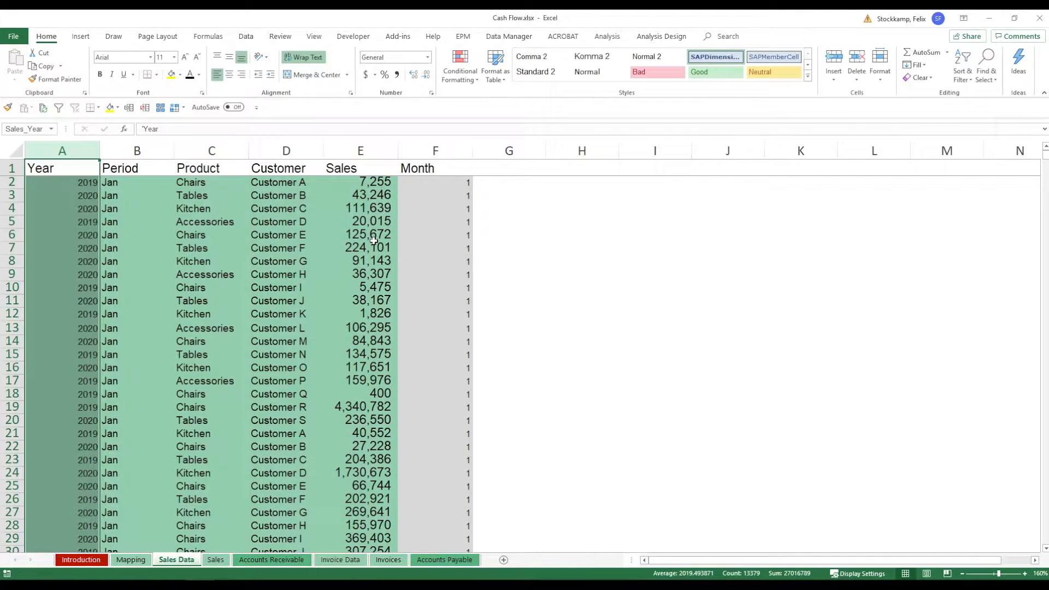
Show the Sales sheet of monthly 2019 sales per product and customer.
click(215, 559)
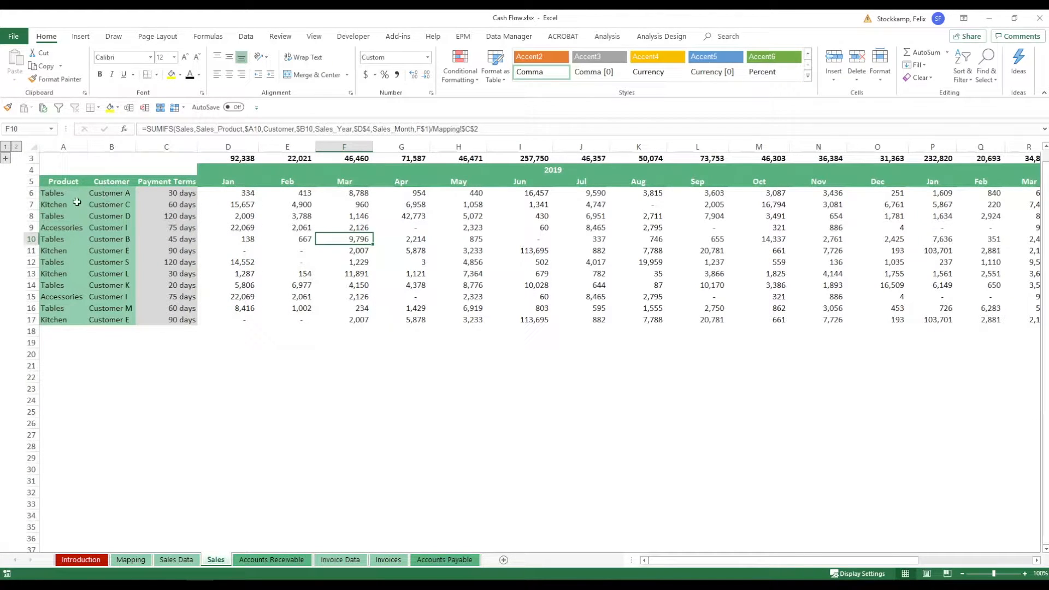
Set the first sales row to Accessories for Customer E using the Product and Customer dropdowns.
drag(63, 193, 63, 227)
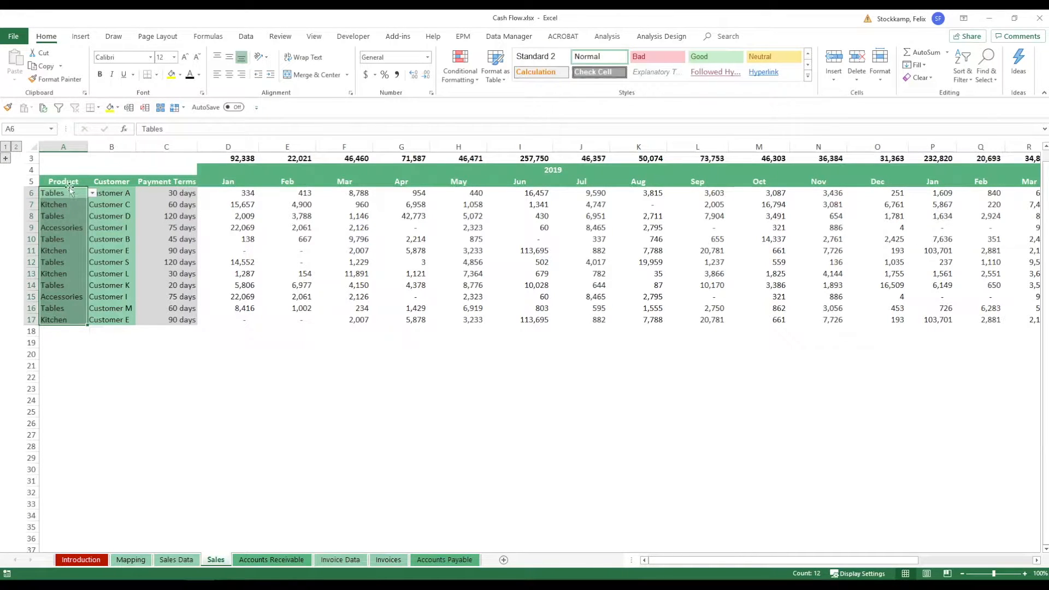
click(64, 216)
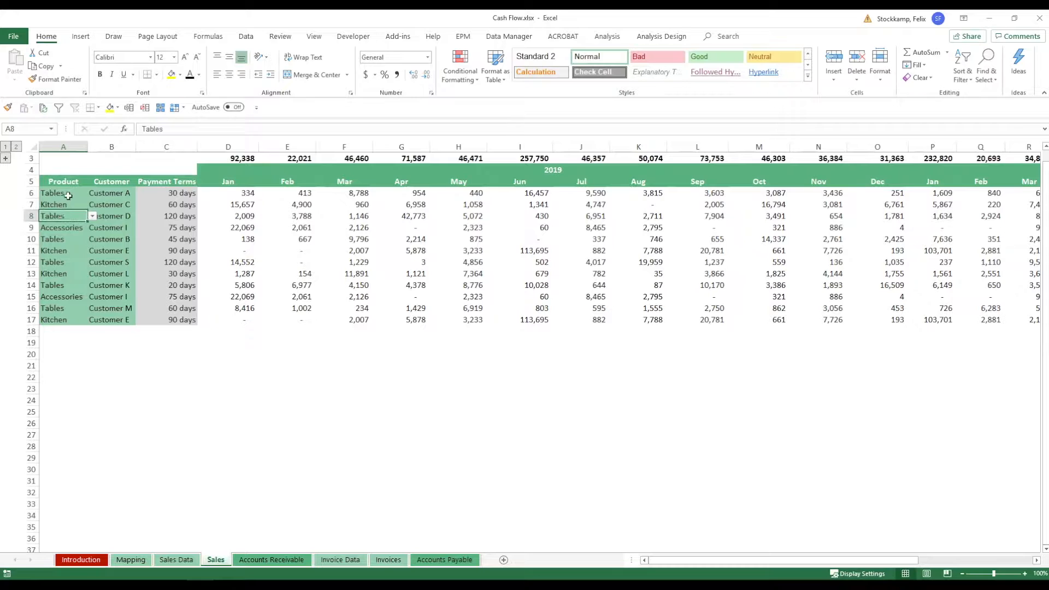
click(91, 193)
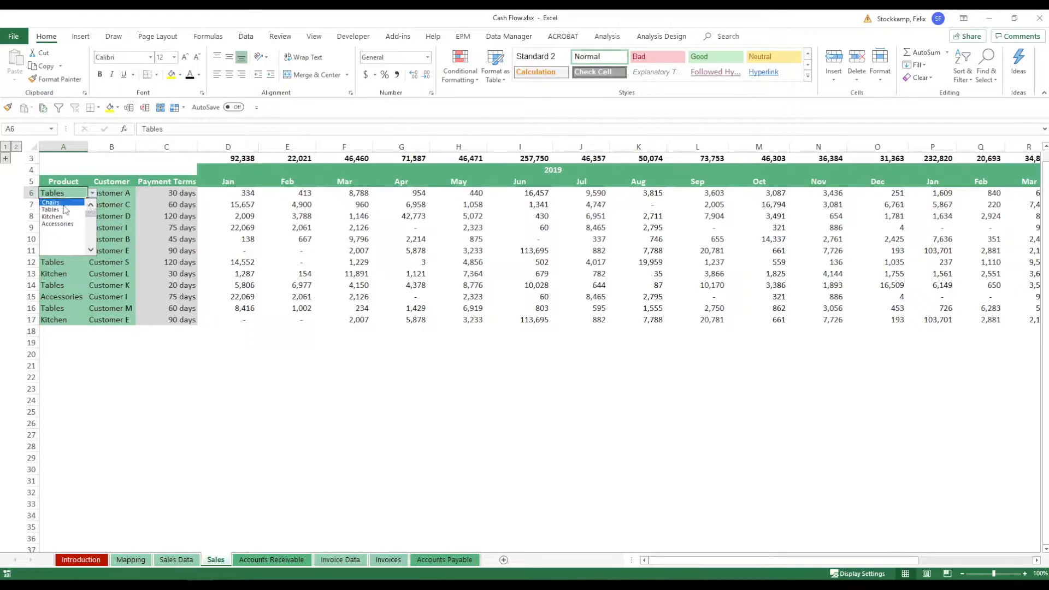
click(57, 223)
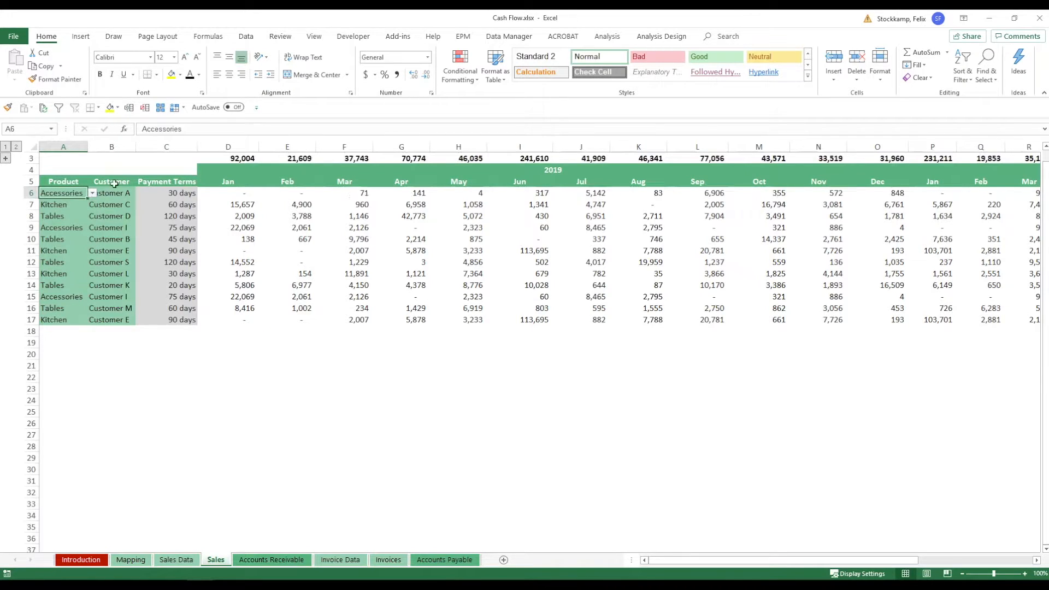
click(111, 193)
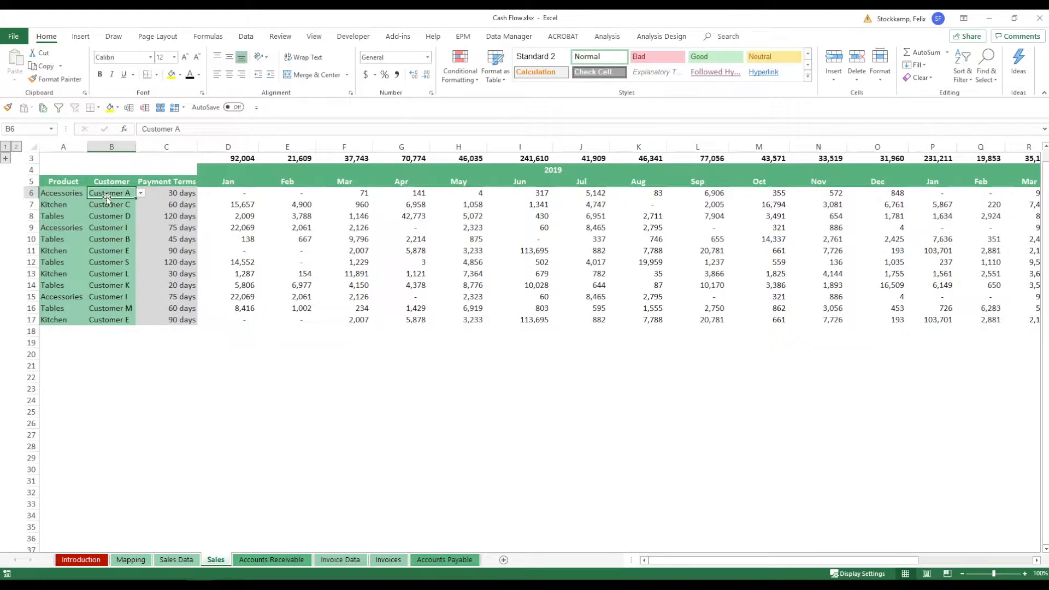
click(140, 193)
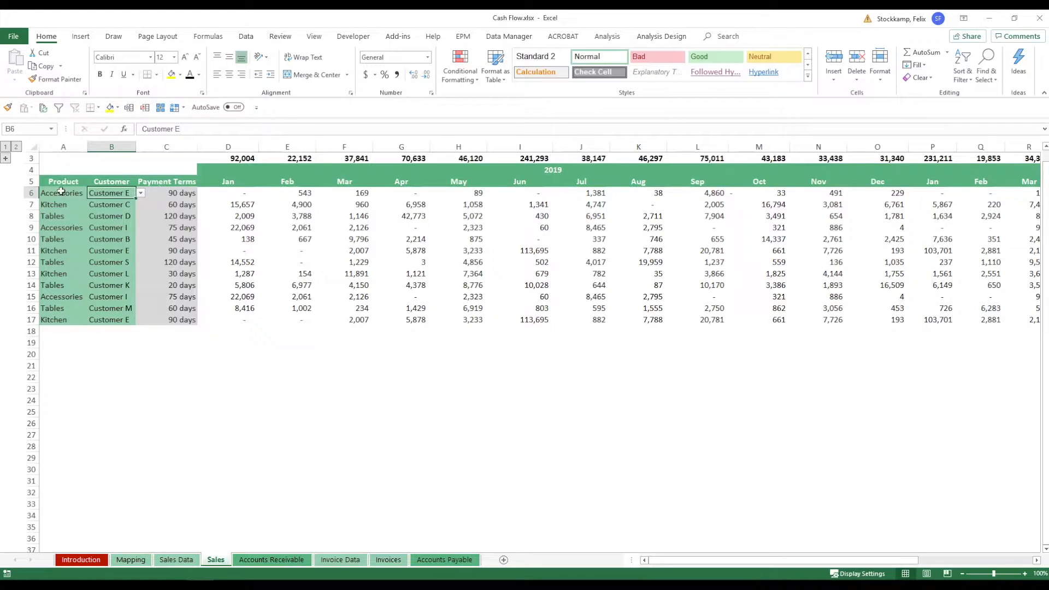
Change the first row's product to Chairs and review the January SUBTOTAL formula unchanged.
click(64, 192)
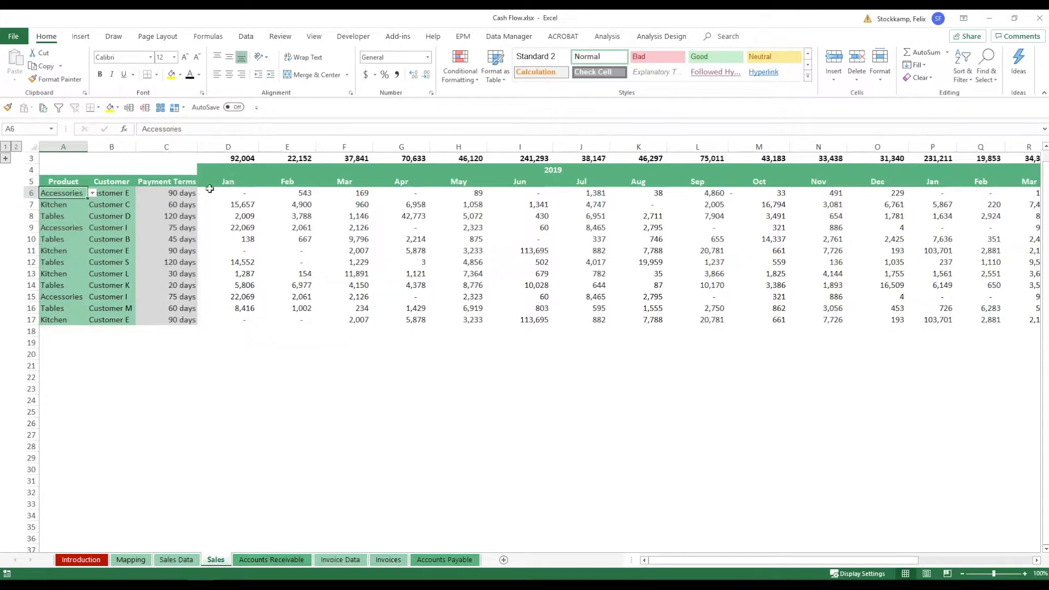
click(227, 192)
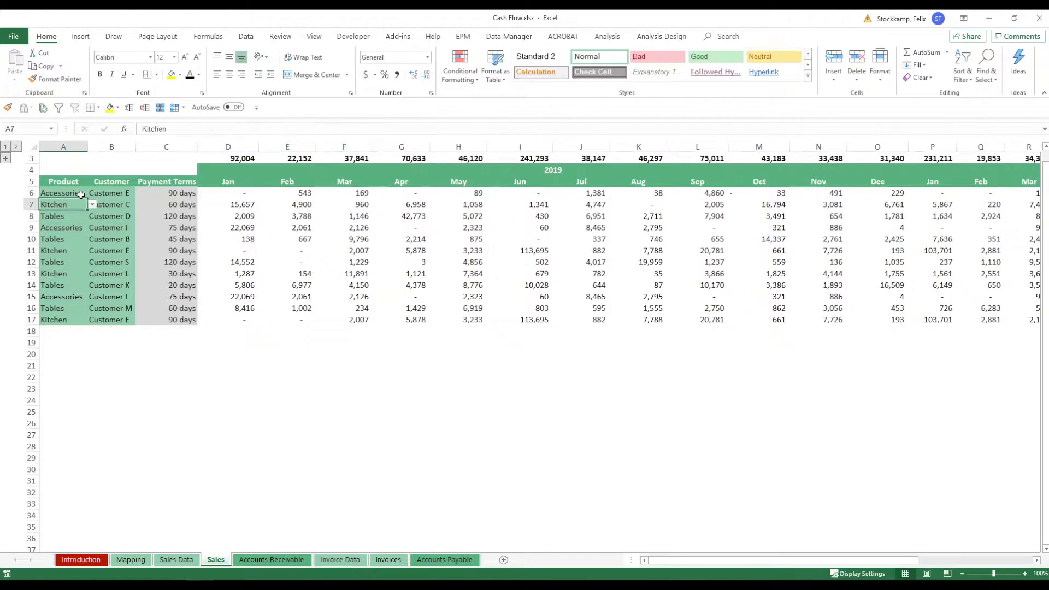
click(92, 193)
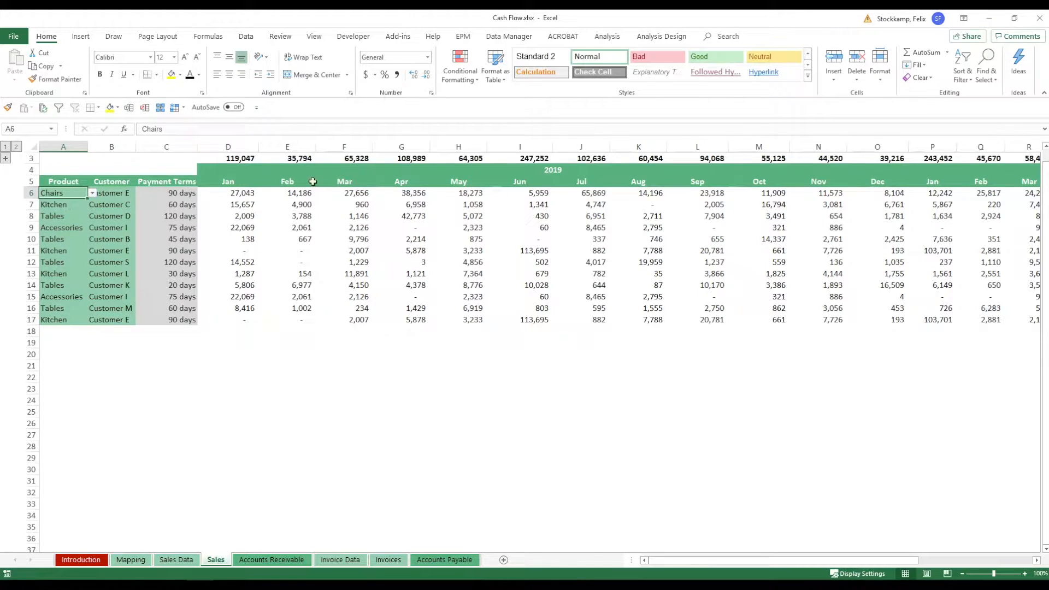
mouse_move(217, 160)
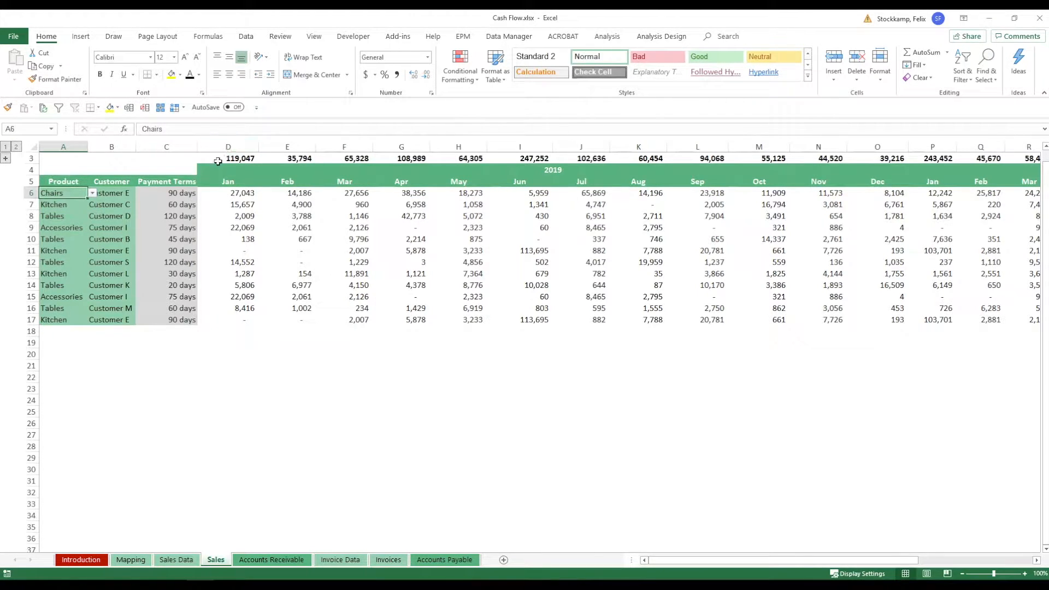
click(228, 158)
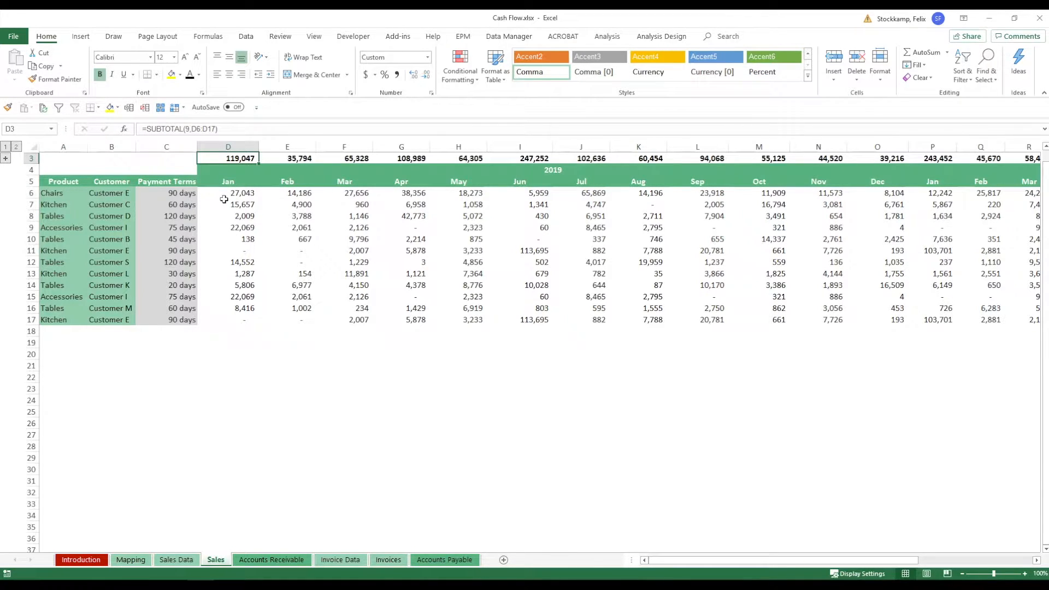
double_click(227, 158)
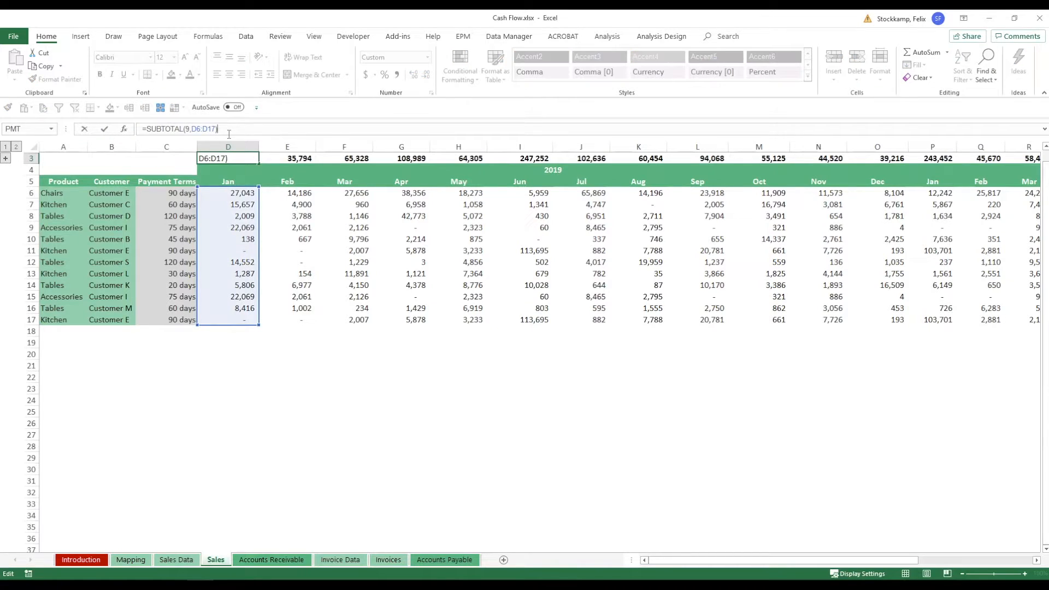
mouse_move(219, 230)
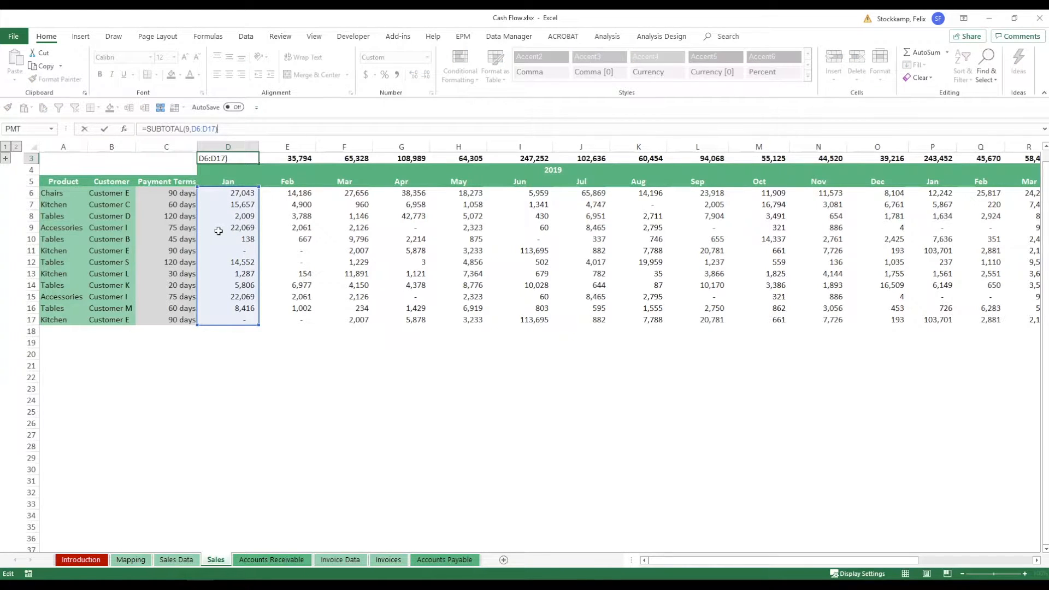
key(Enter)
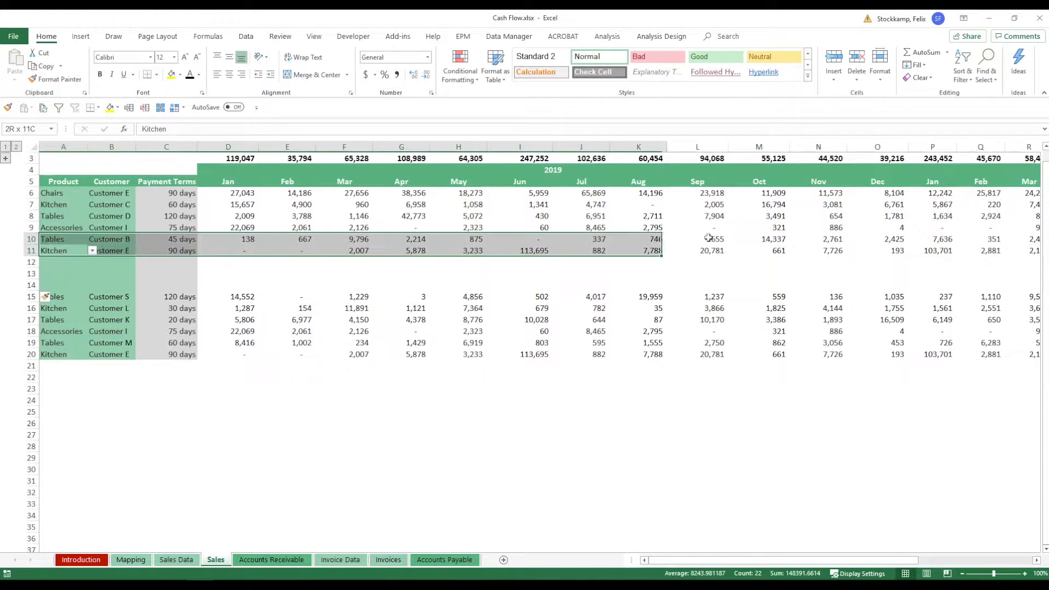
Fill the three new rows with the Kitchen Customer E row and set row 13's customer to Customer G.
scroll(right, 3)
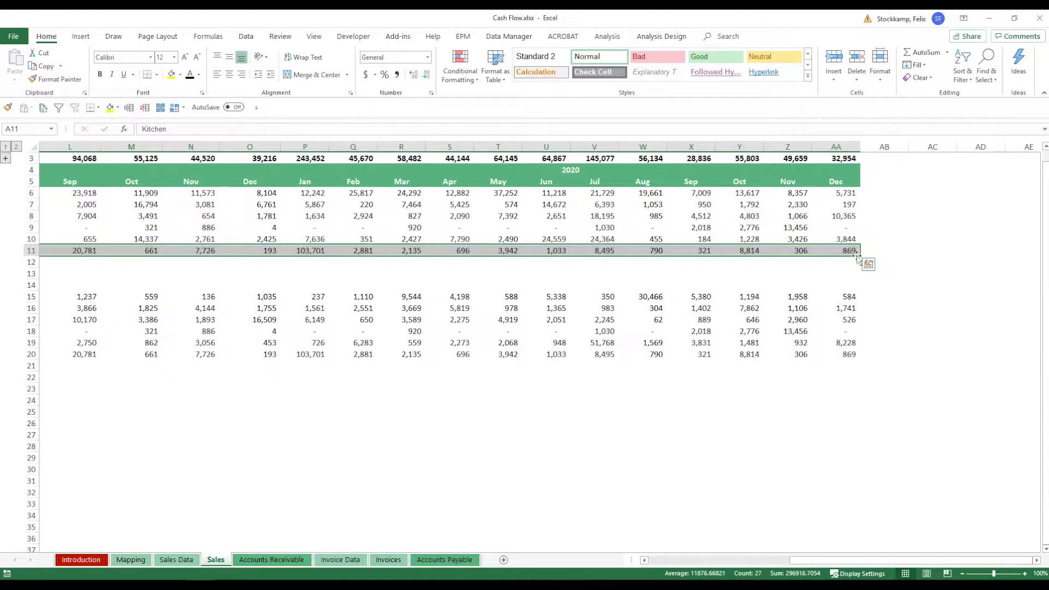
drag(859, 250, 859, 290)
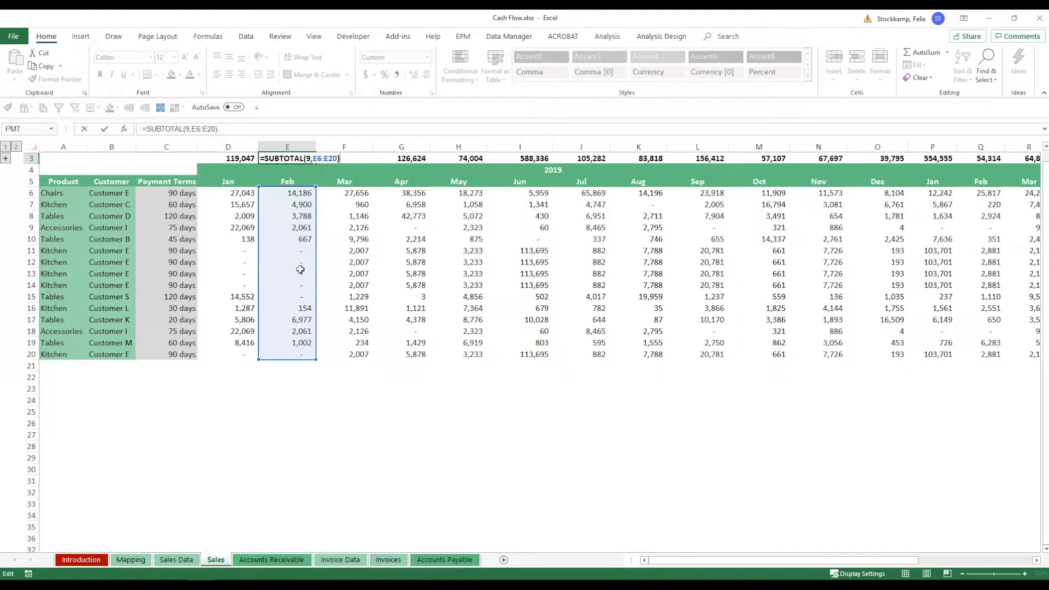
click(111, 273)
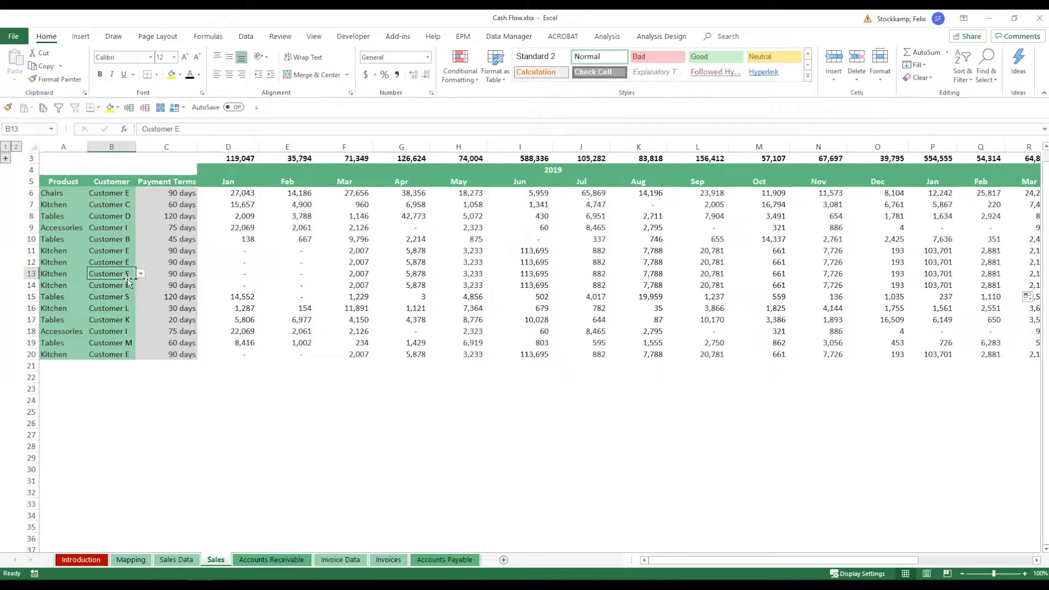
click(140, 273)
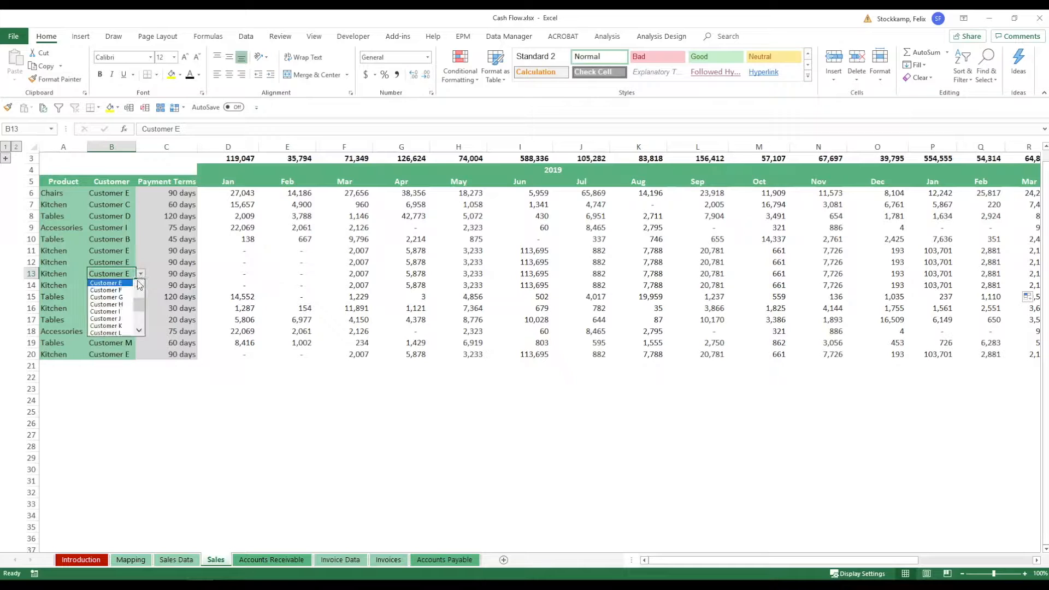
click(105, 289)
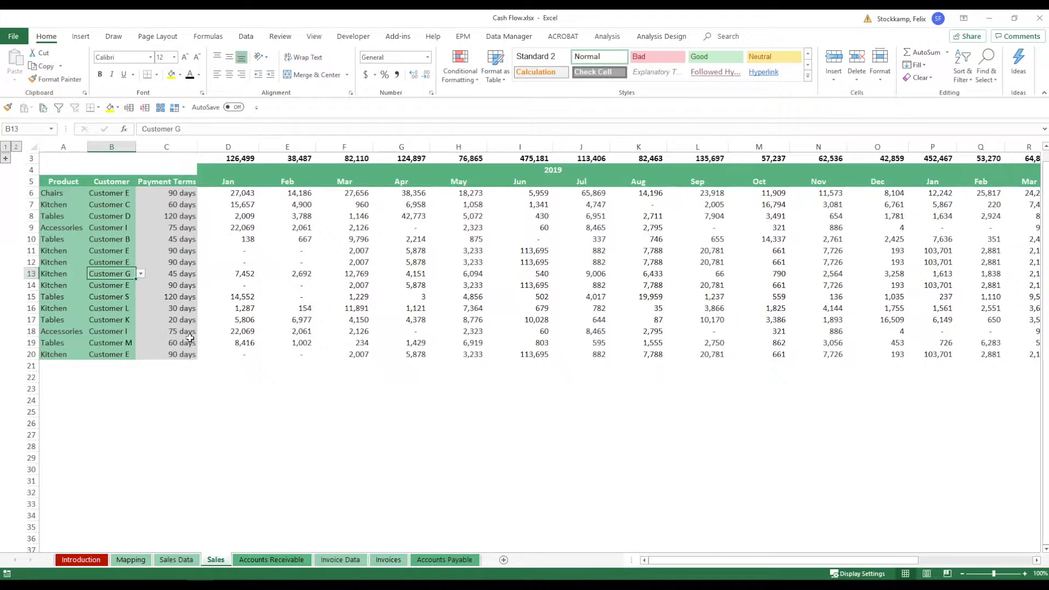
mouse_move(216, 350)
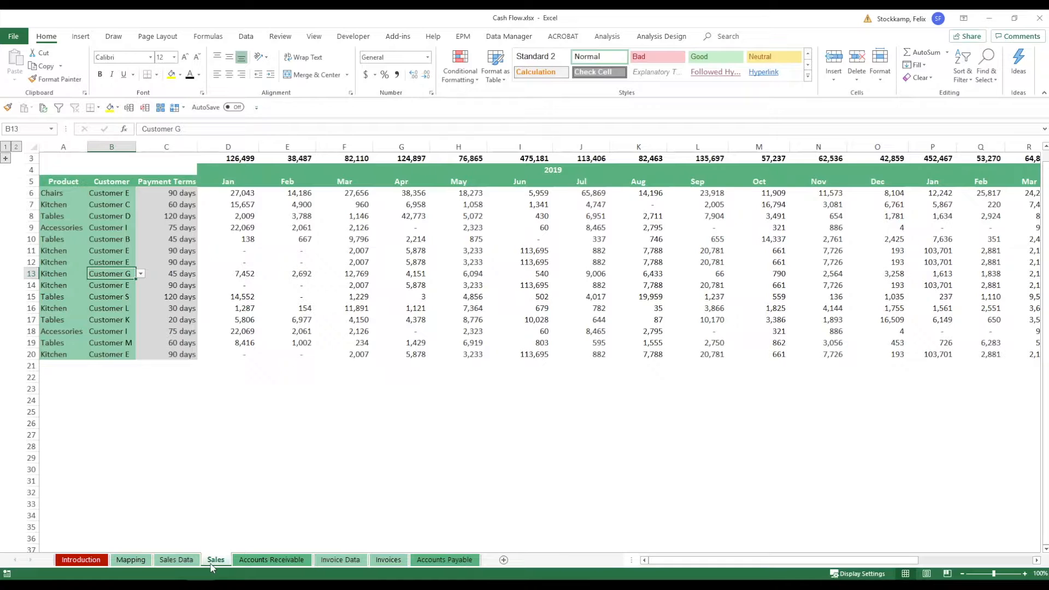
Show the Accounts Receivable sheet and highlight the payment term labels of new receivables.
click(271, 559)
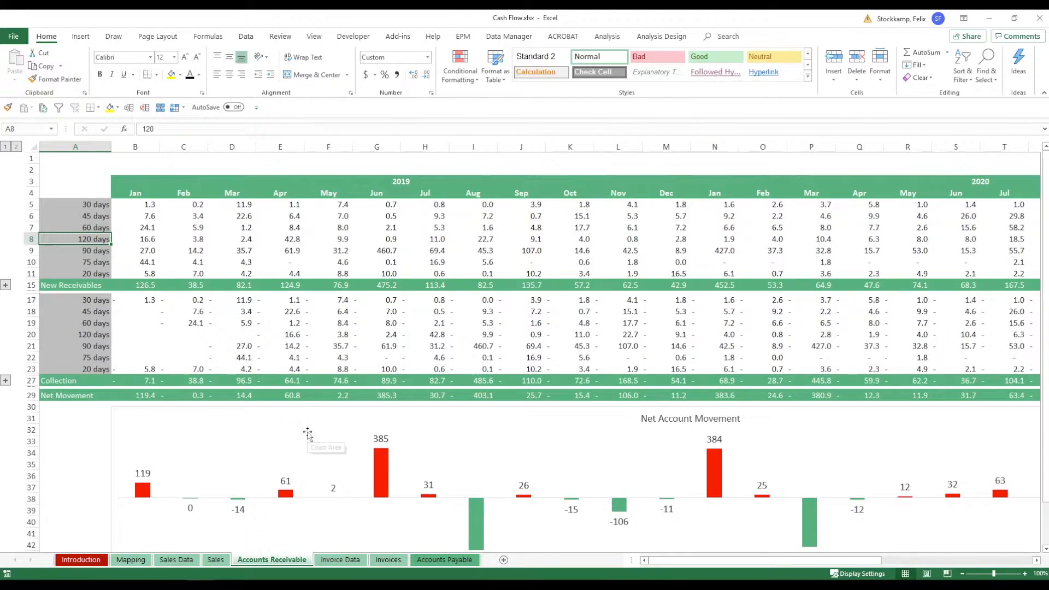
mouse_move(501, 260)
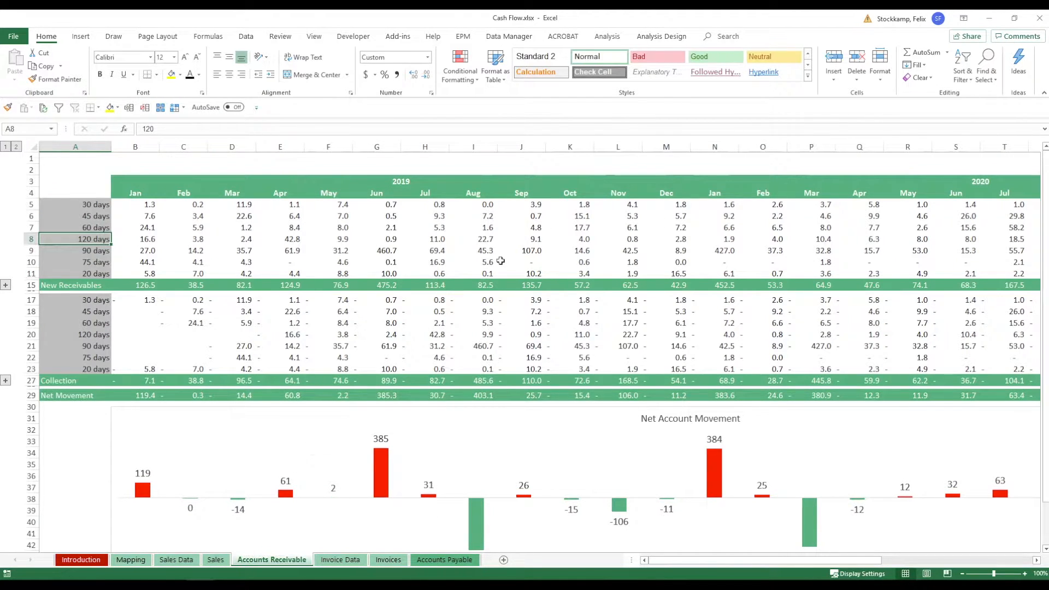
mouse_move(153, 220)
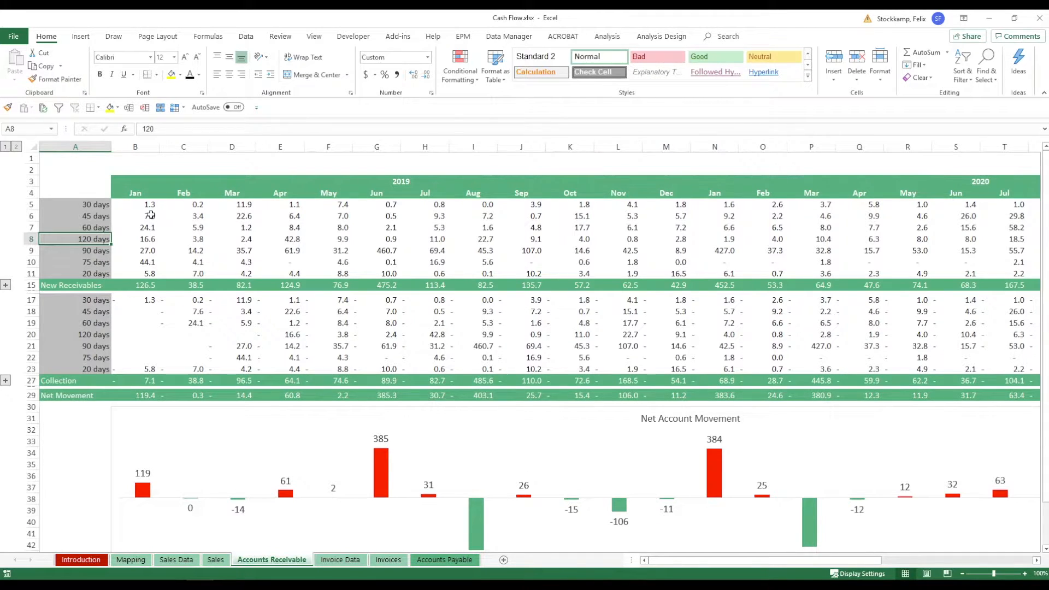
click(75, 216)
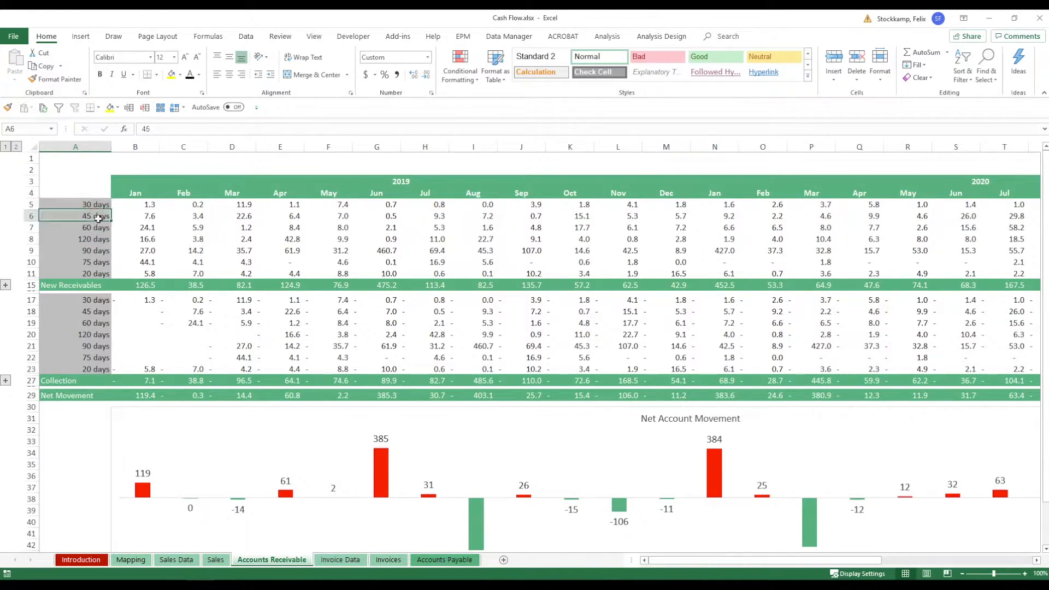
click(76, 227)
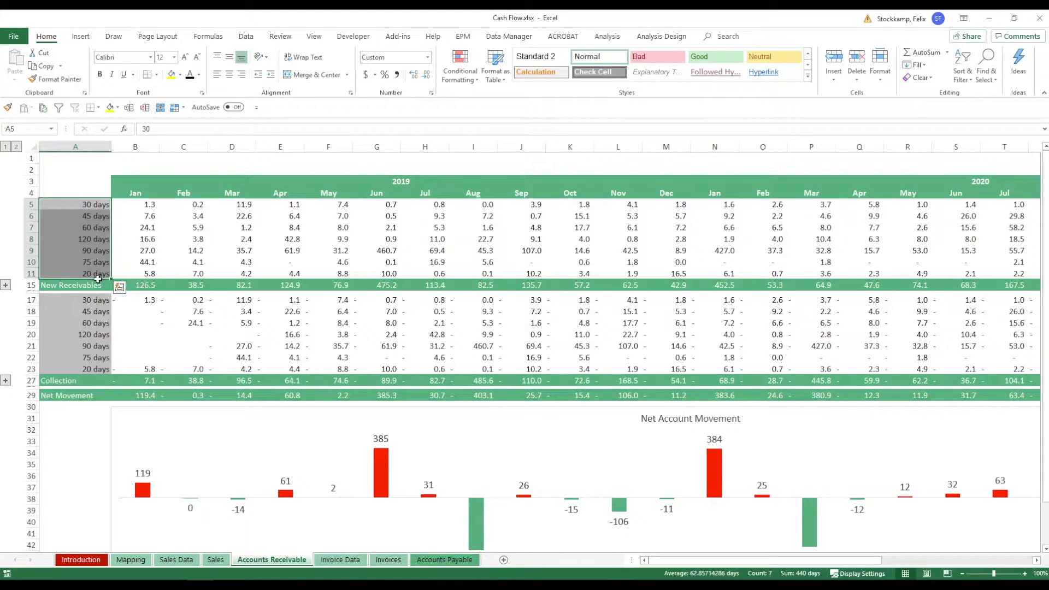
Check the payment terms on the Mapping sheet, then return to Accounts Receivable.
click(130, 559)
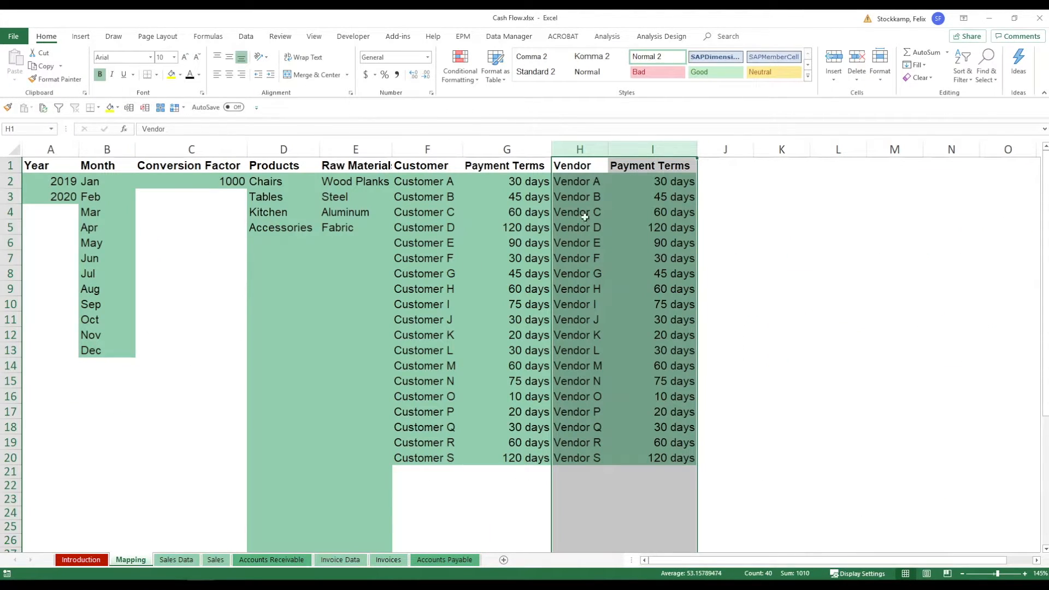
click(506, 148)
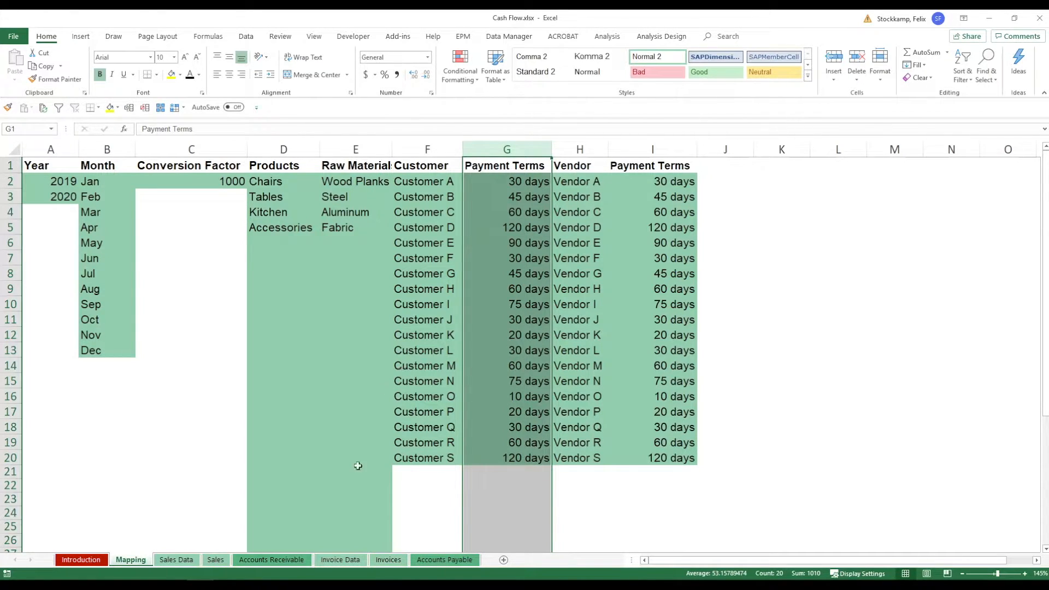
click(270, 560)
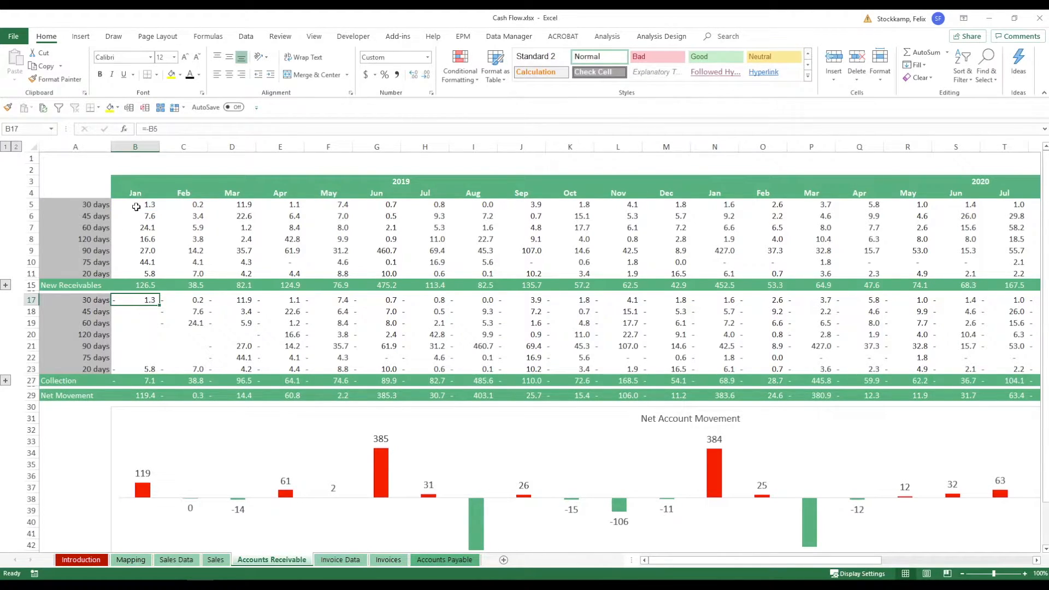
click(134, 204)
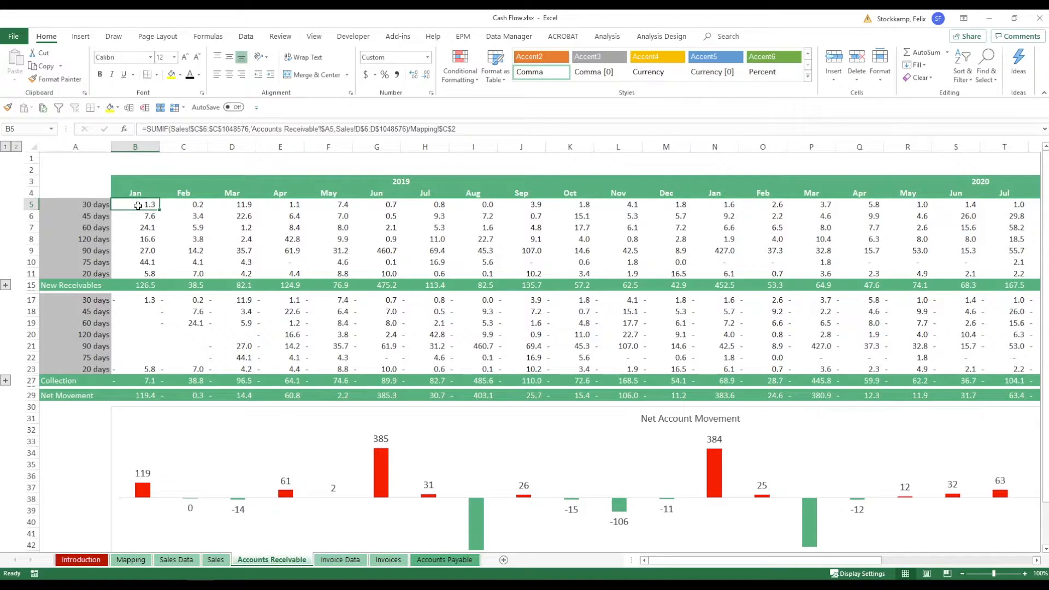
mouse_move(141, 299)
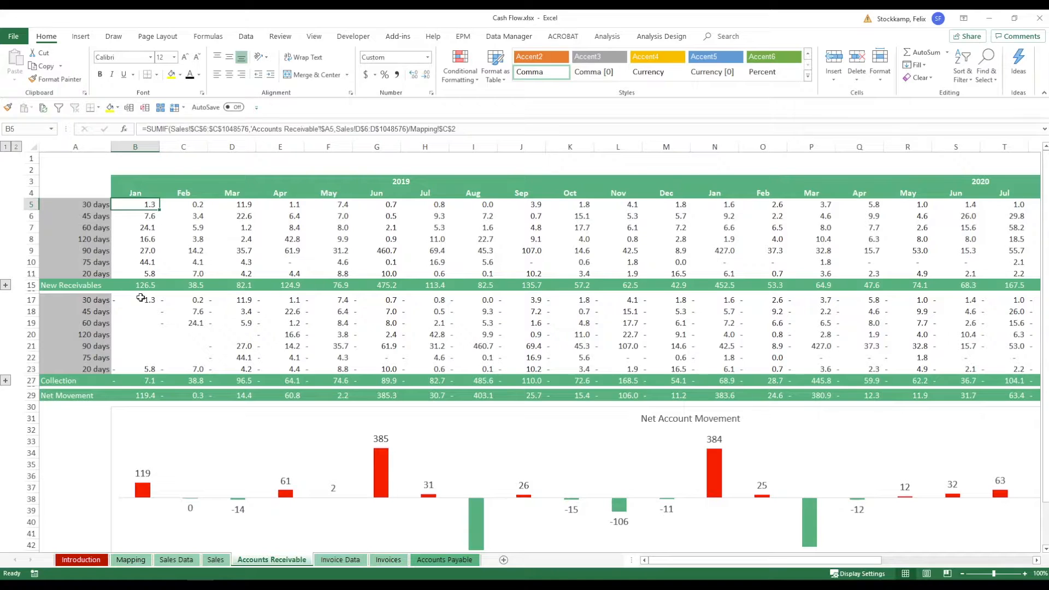
mouse_move(141, 217)
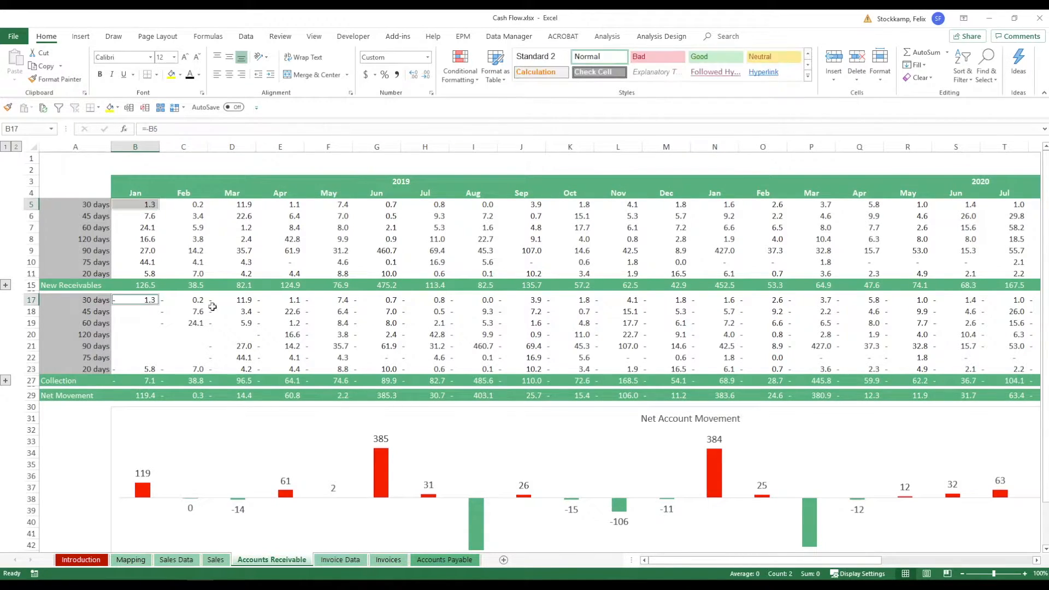
mouse_move(171, 245)
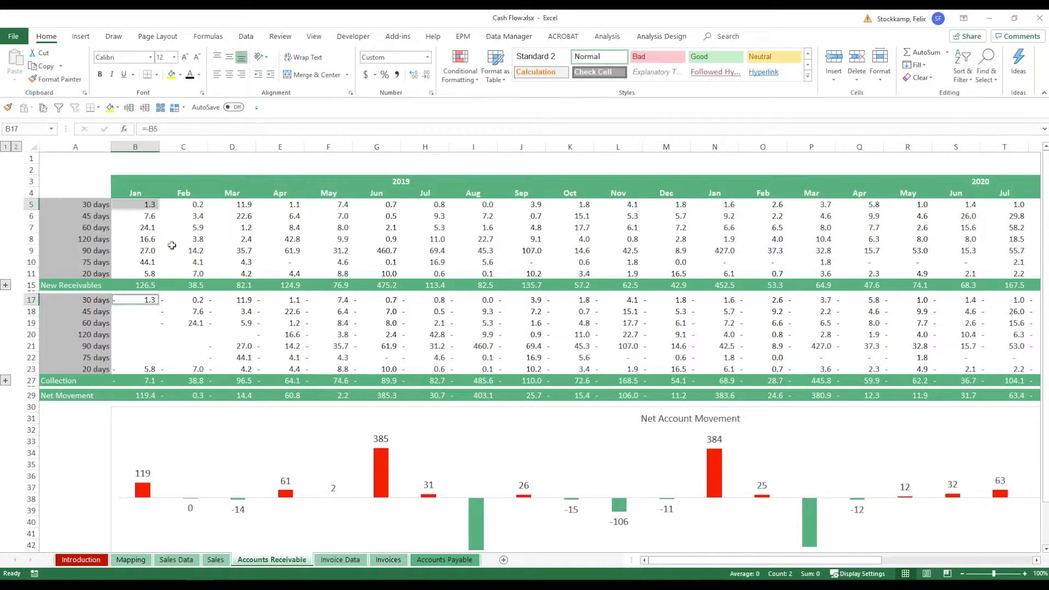
click(134, 227)
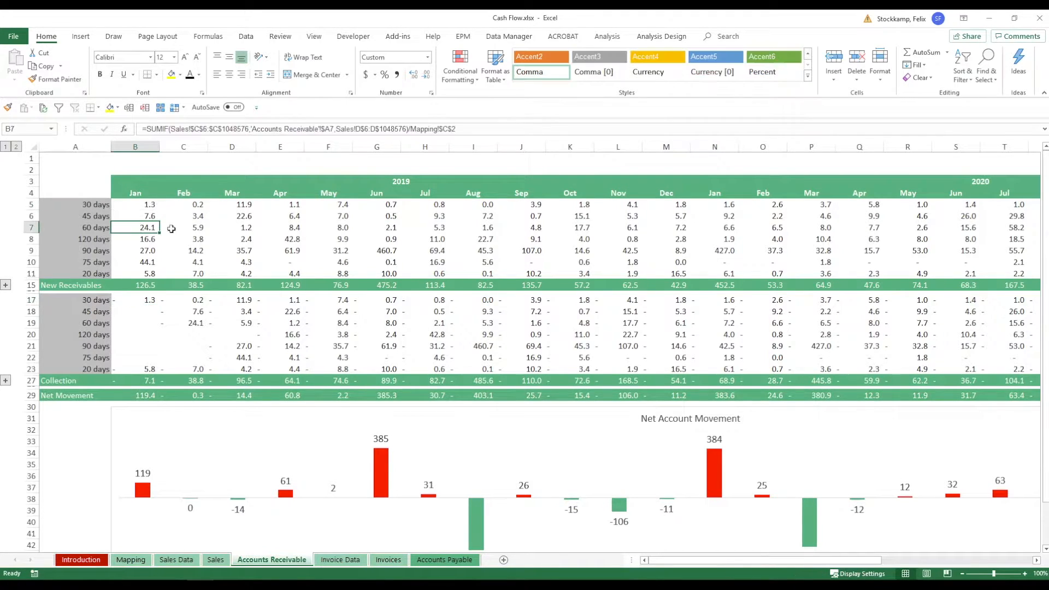
mouse_move(141, 227)
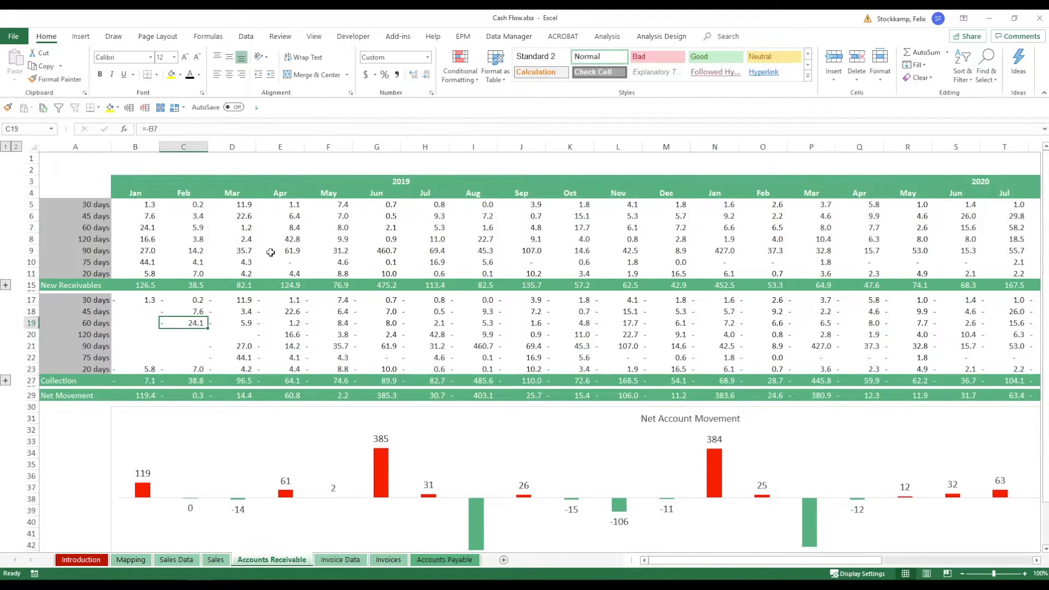
double_click(183, 322)
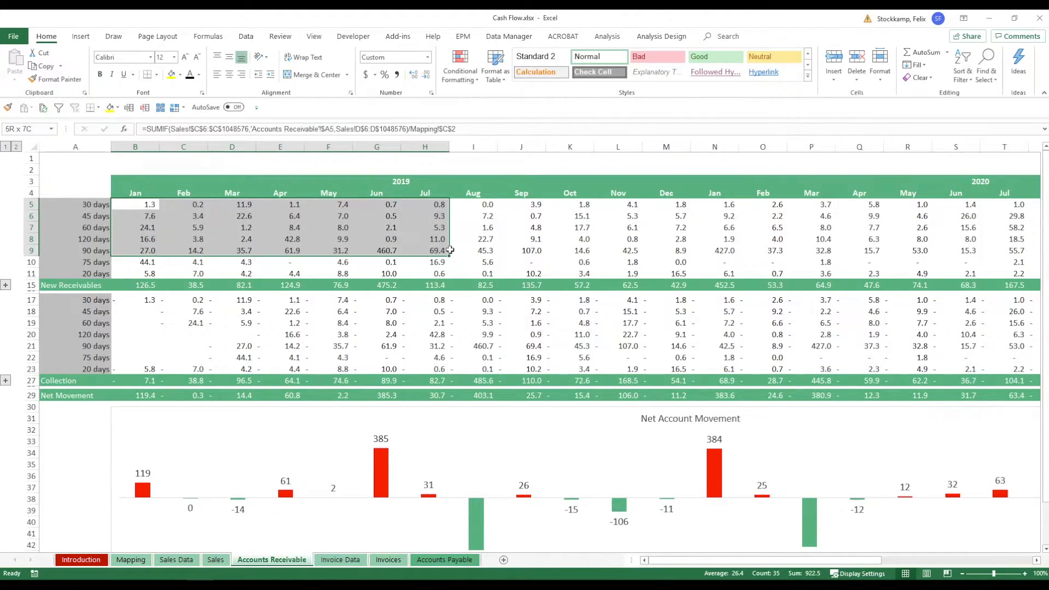
double_click(134, 204)
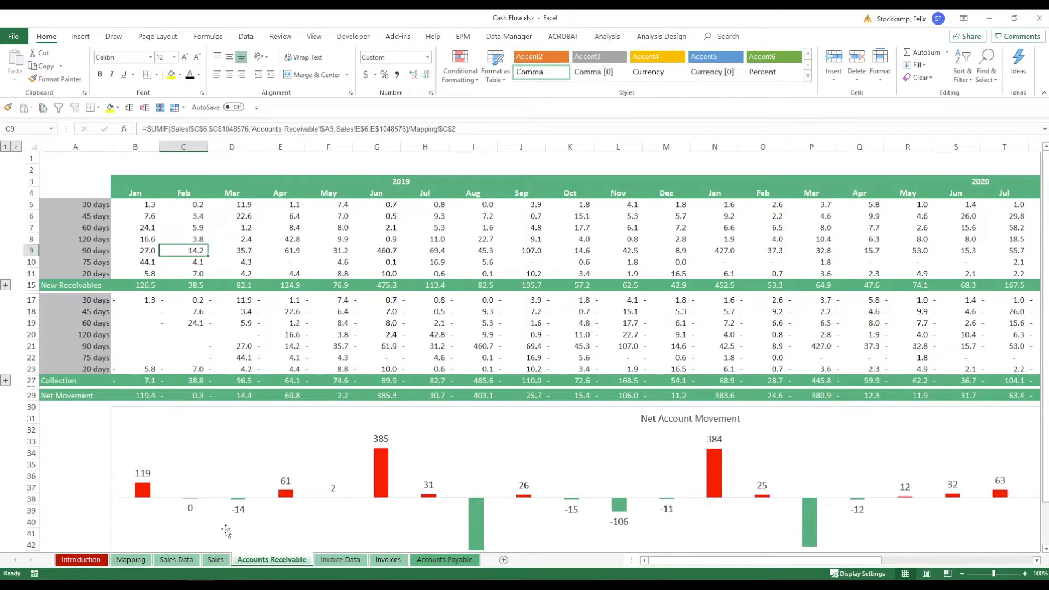
click(130, 559)
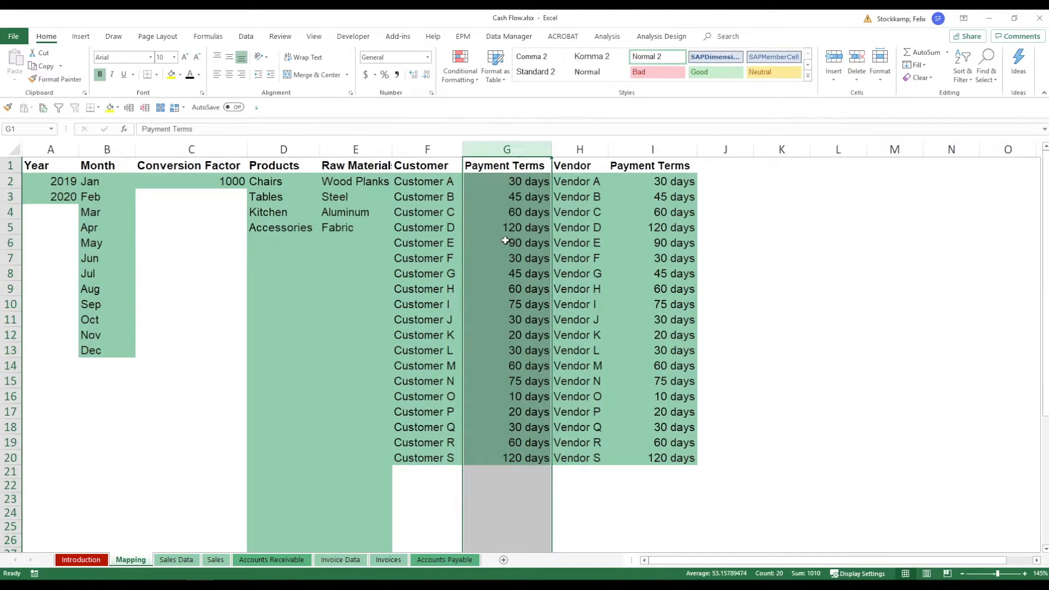
click(271, 559)
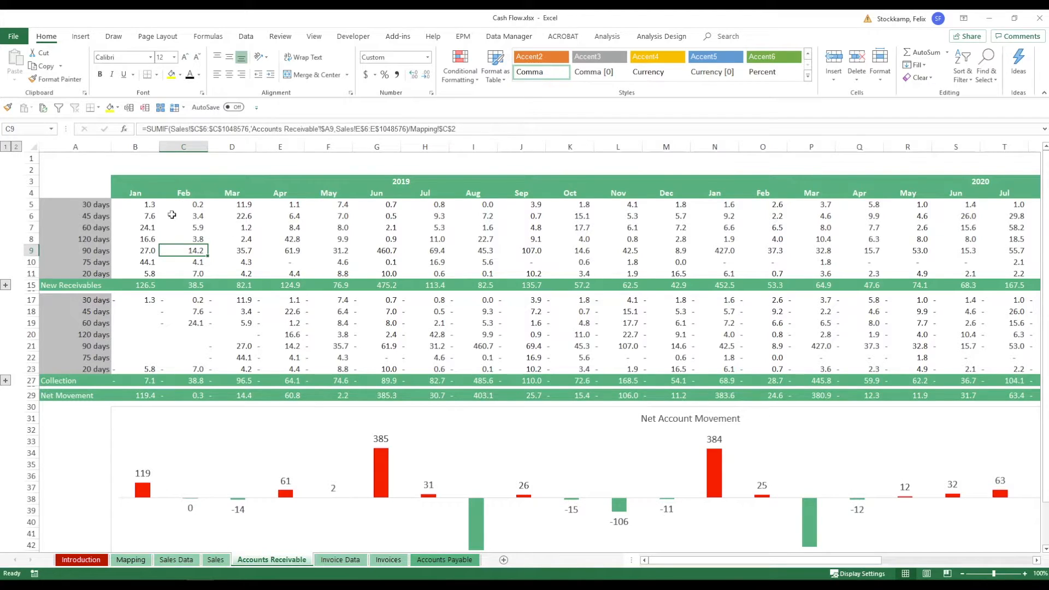
mouse_move(155, 288)
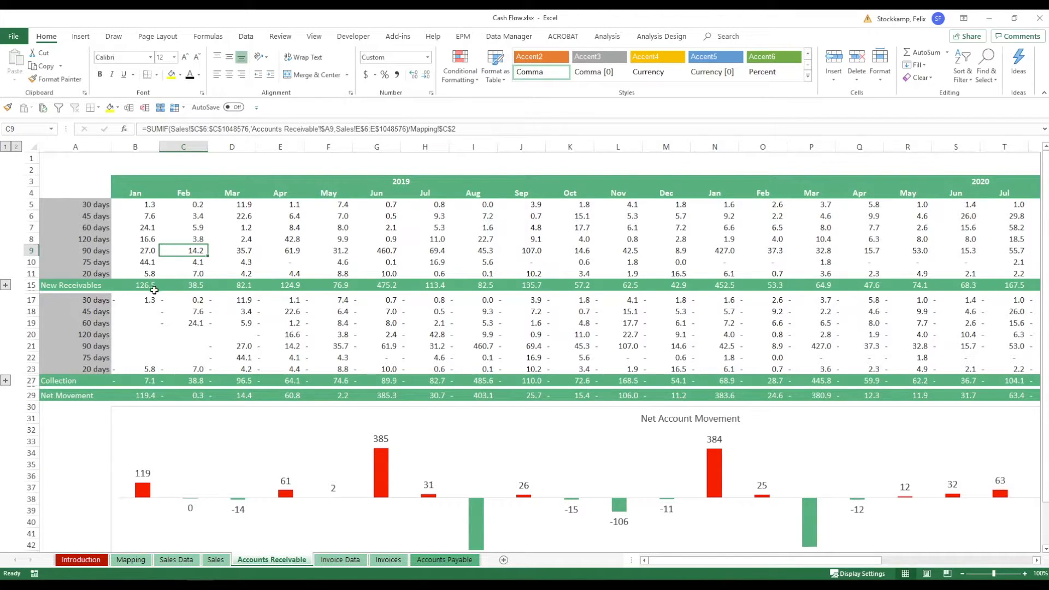
click(135, 299)
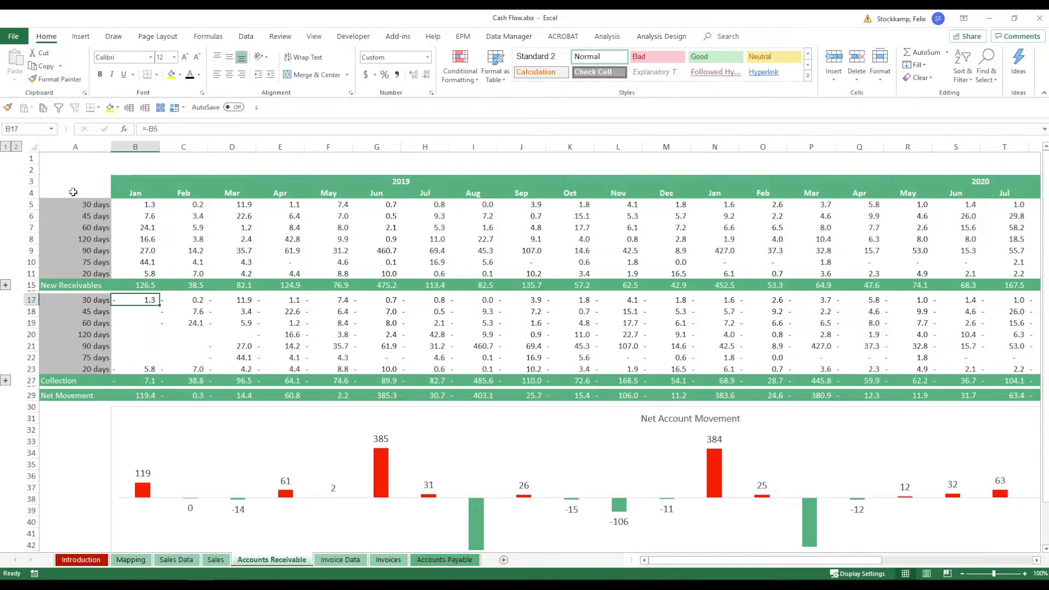
mouse_move(94, 203)
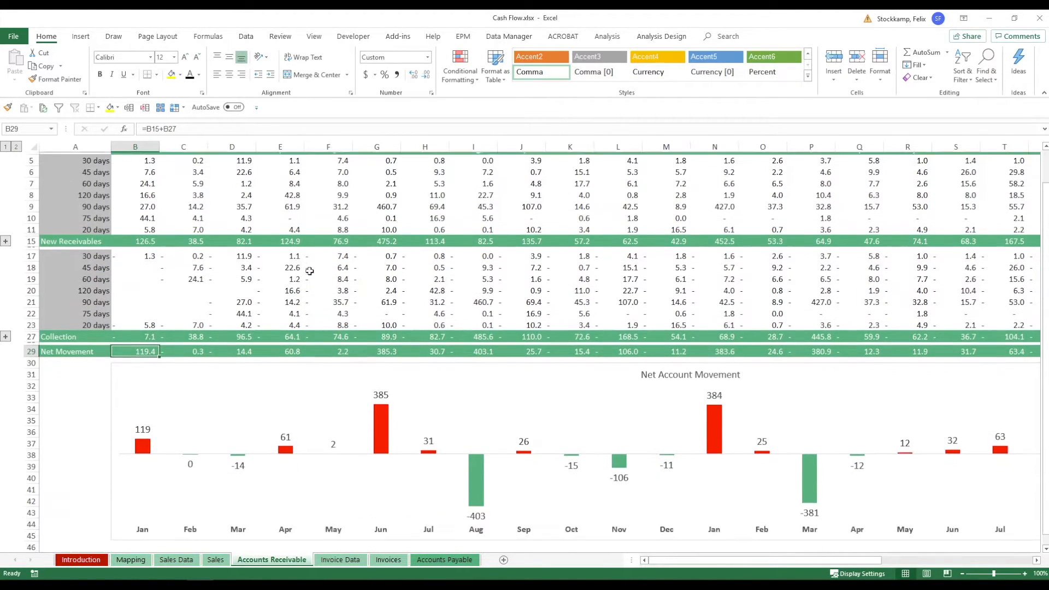
scroll(down, 3)
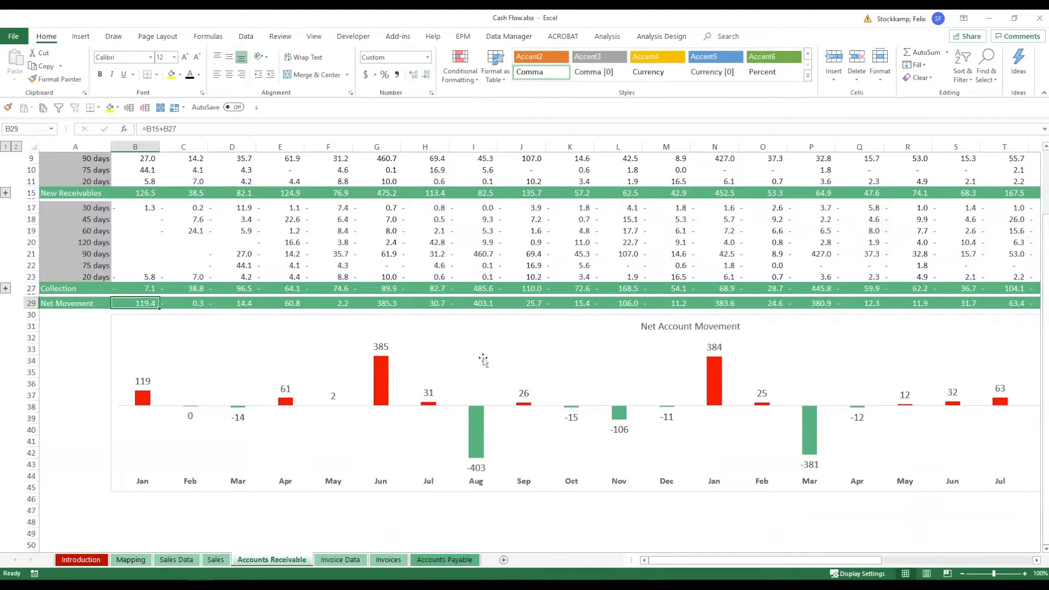
mouse_move(372, 315)
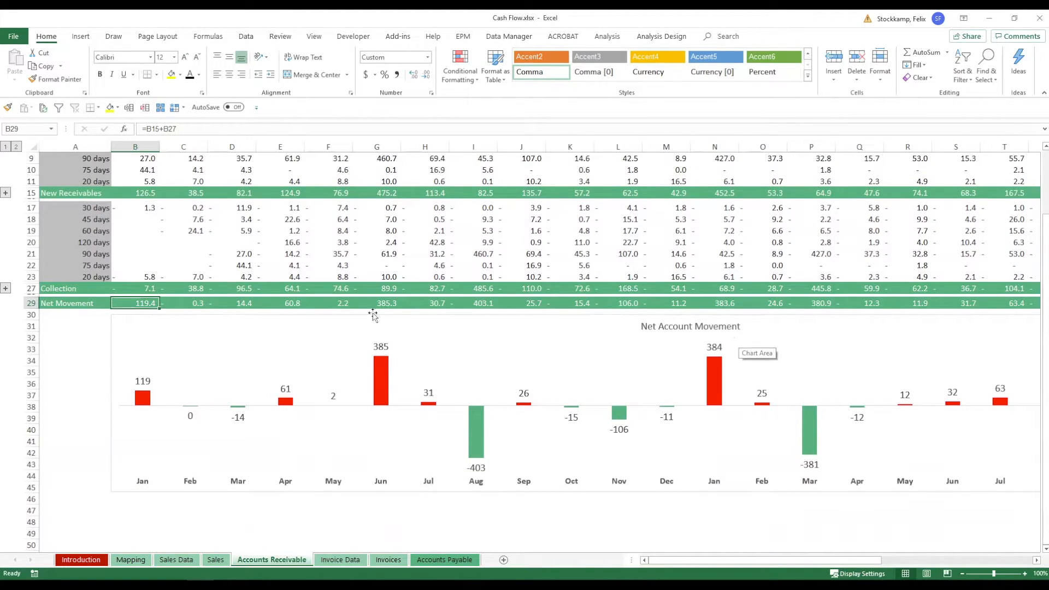
mouse_move(164, 381)
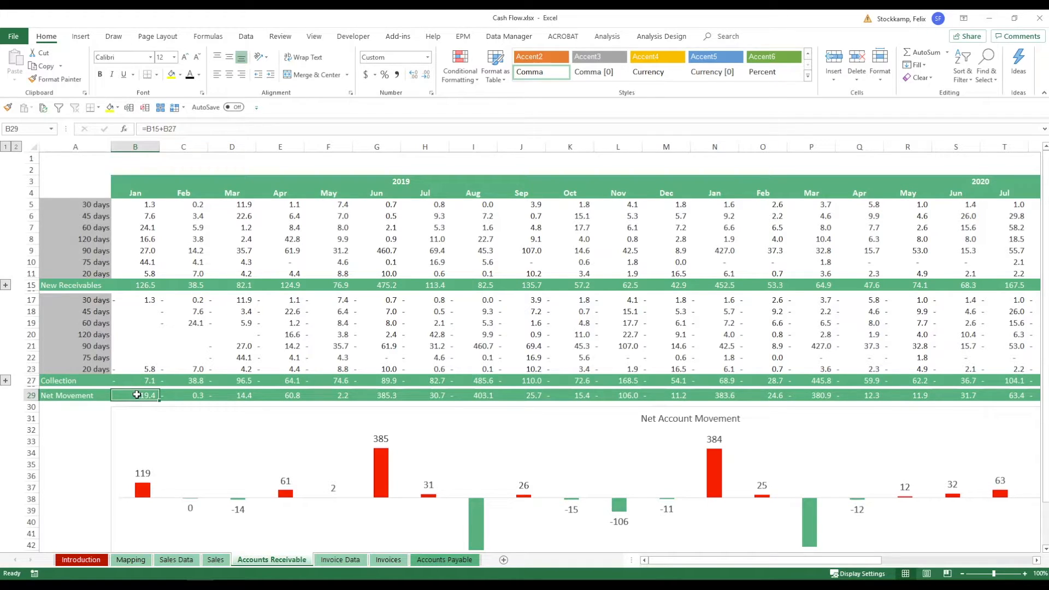
scroll(down, 3)
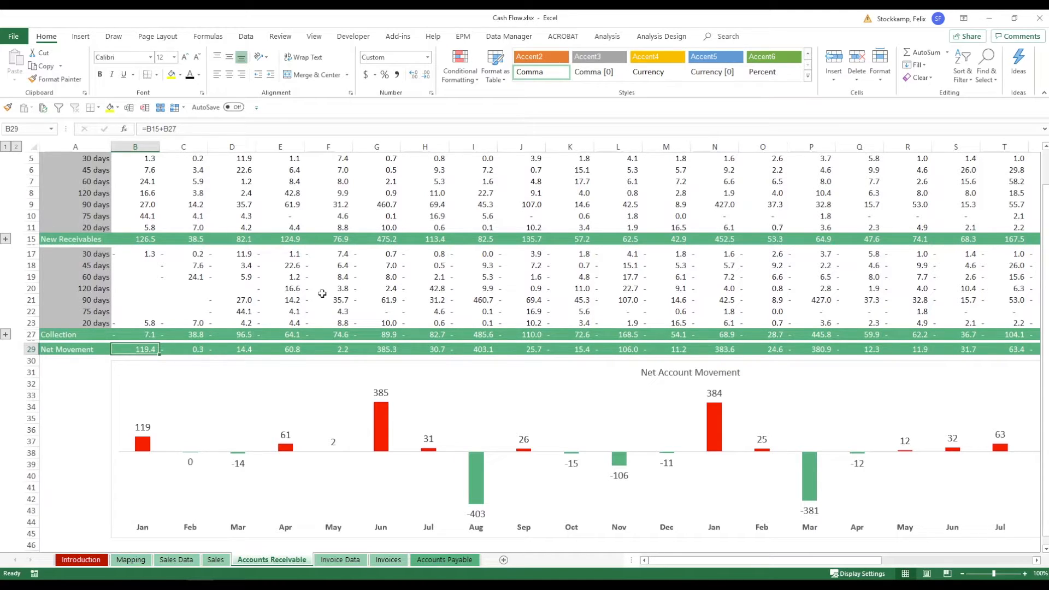
mouse_move(166, 391)
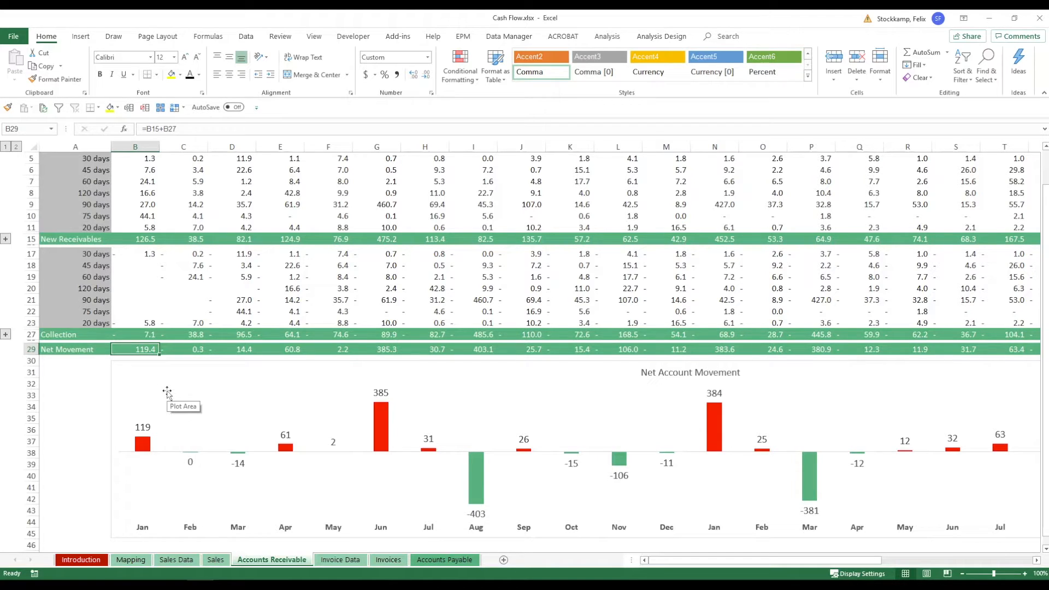
mouse_move(266, 275)
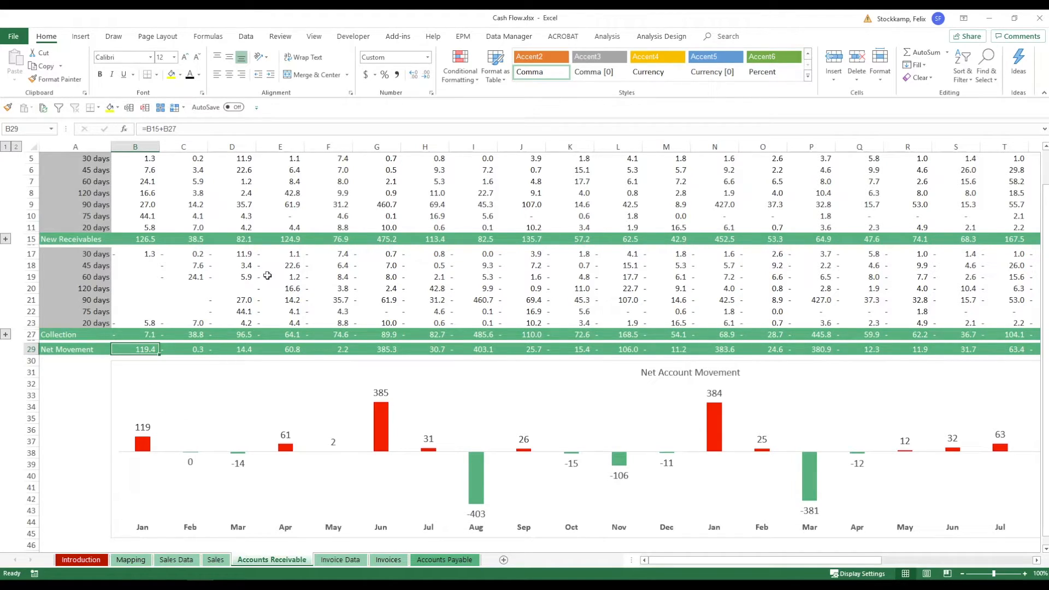
scroll(up, 3)
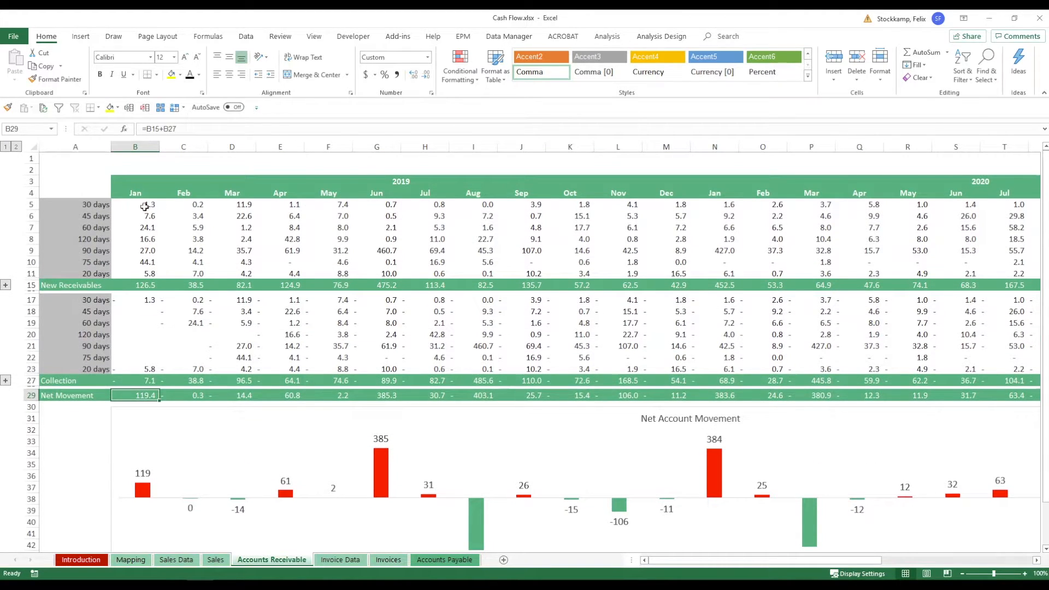
drag(134, 204, 134, 261)
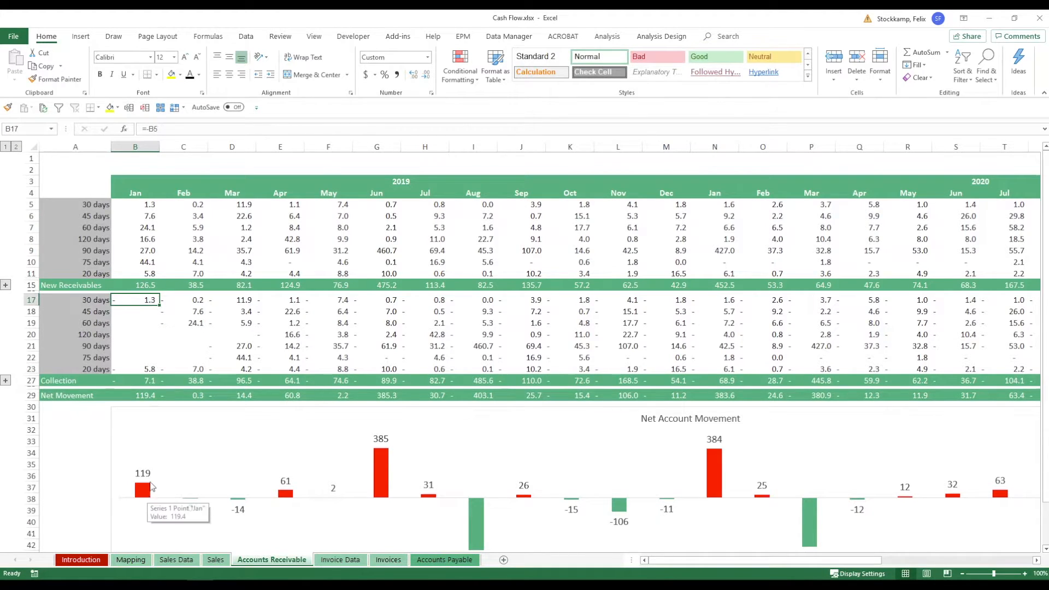
scroll(down, 3)
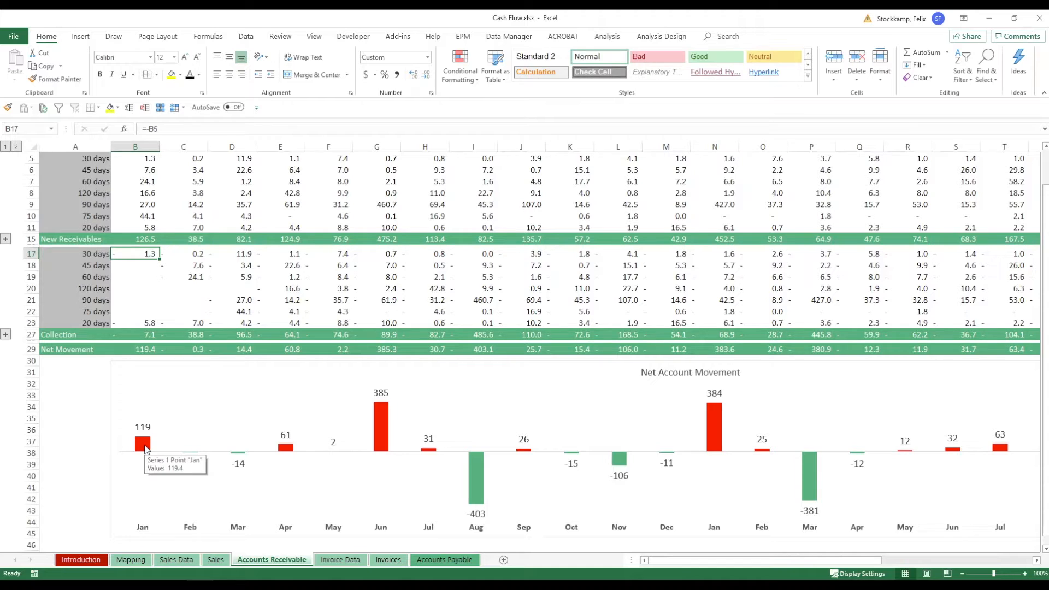
click(339, 560)
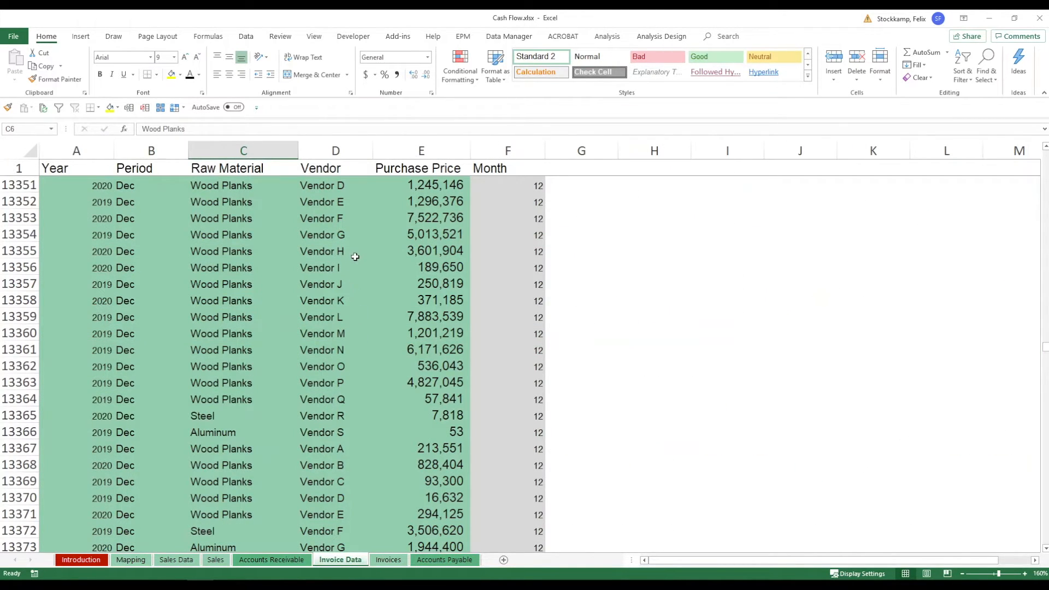
mouse_move(286, 377)
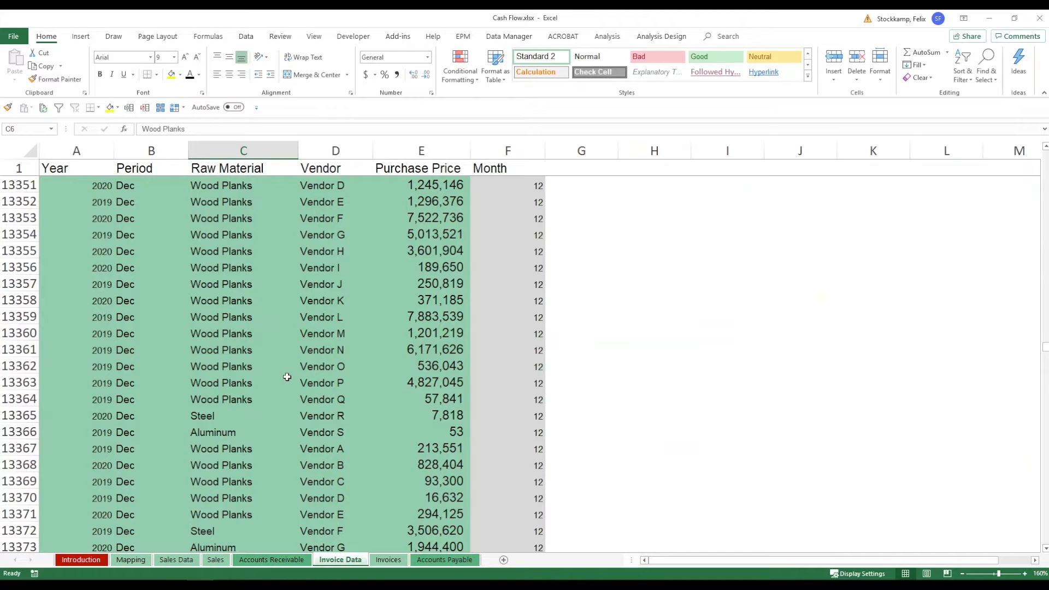
click(421, 150)
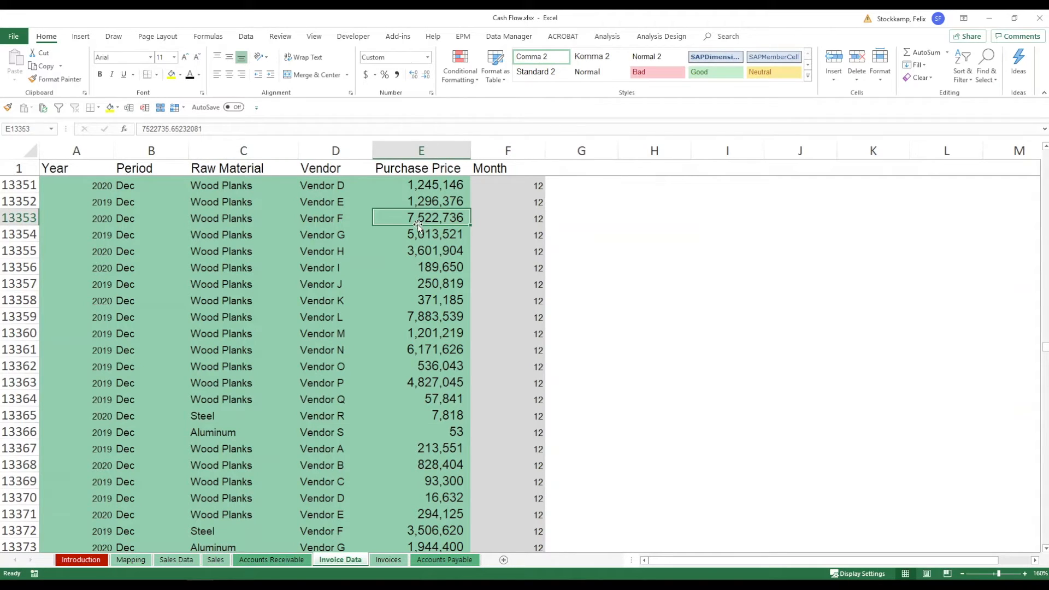
mouse_move(407, 234)
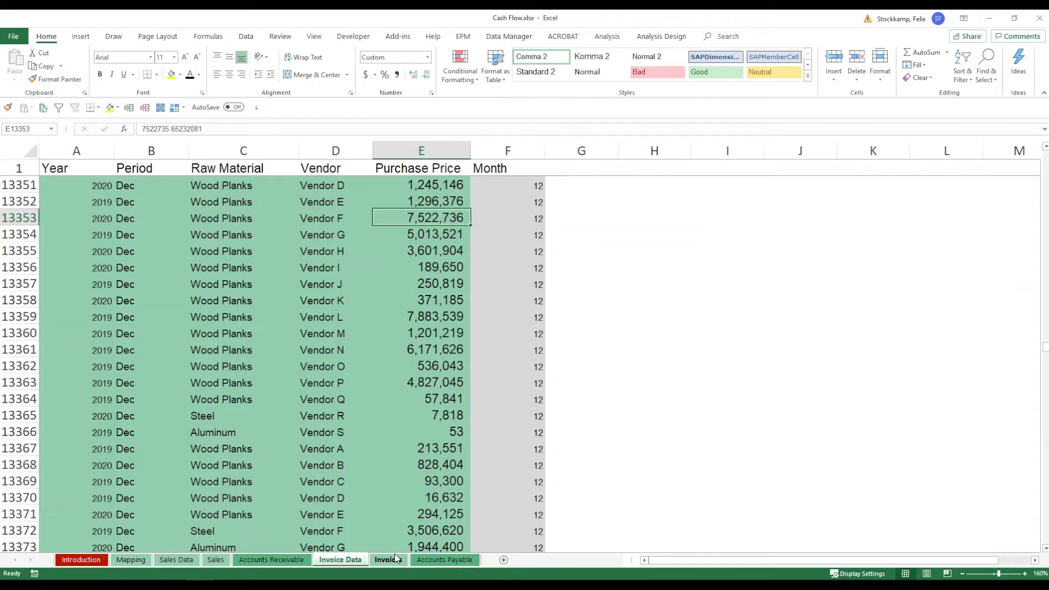
Show the Invoices sheet of monthly 2019 invoice amounts per raw material and vendor.
click(388, 560)
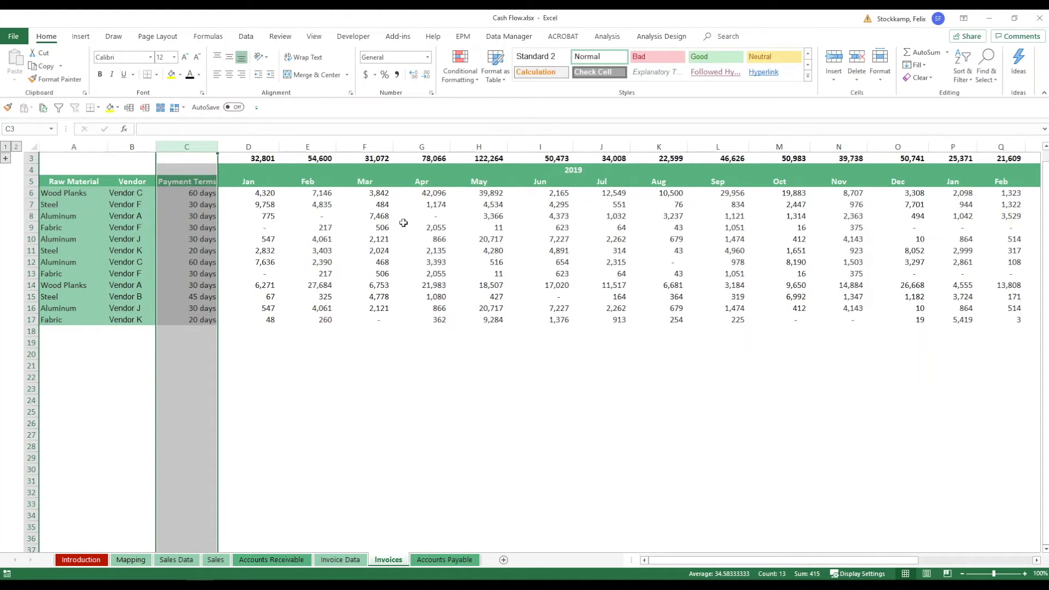
mouse_move(435, 269)
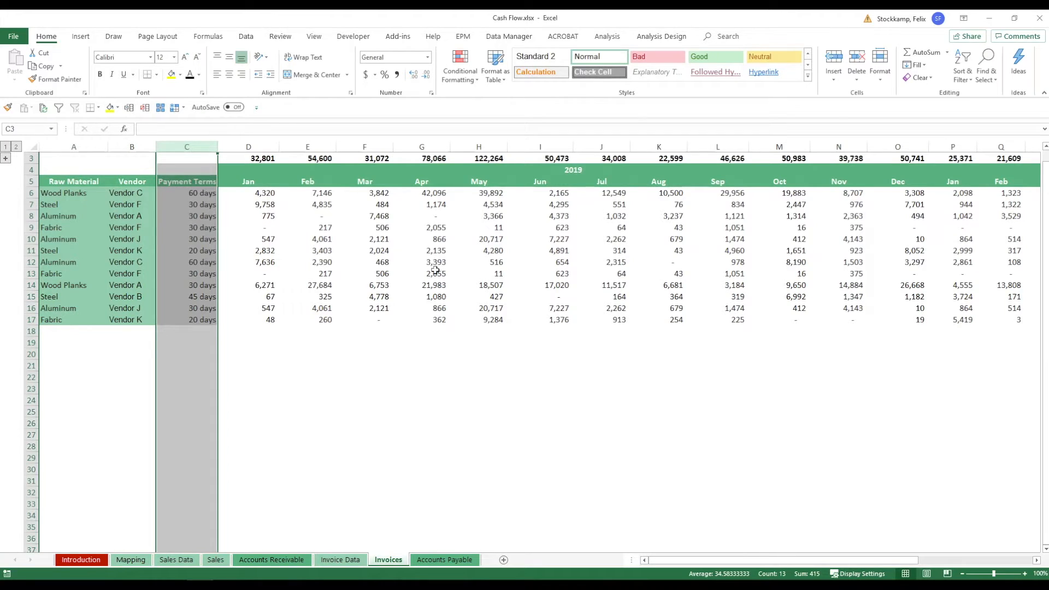
Show Accounts Payable and read the January 30-day payables, 30-day payment and 60-day payables formulas.
click(444, 560)
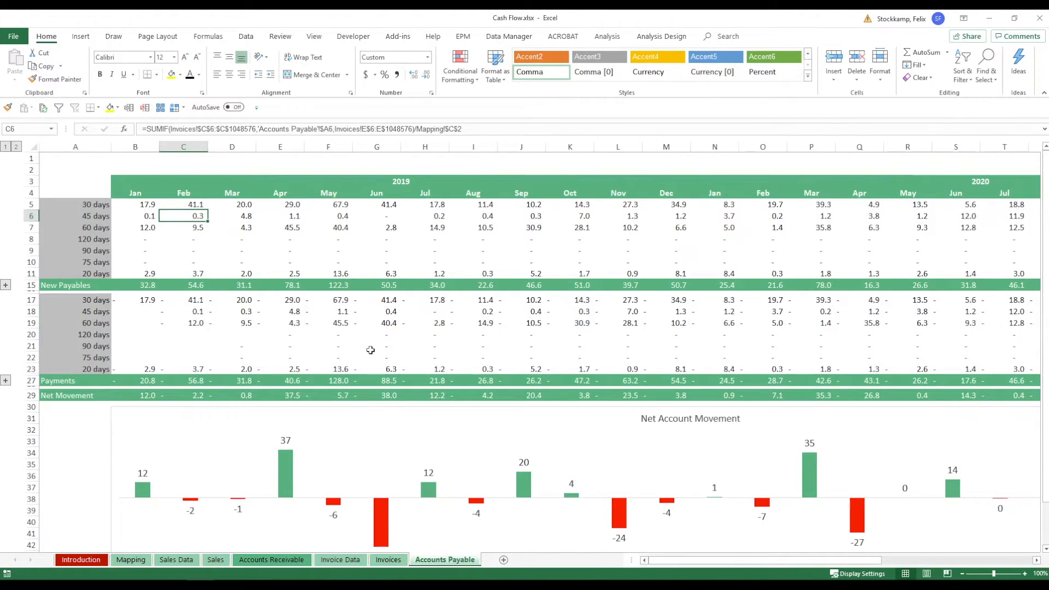
mouse_move(376, 321)
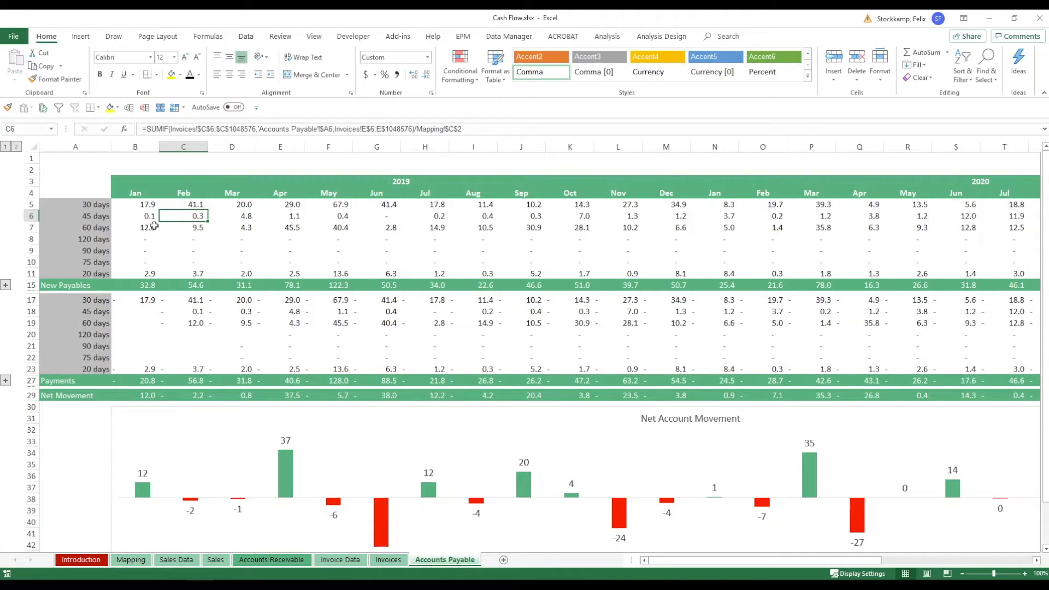
click(134, 204)
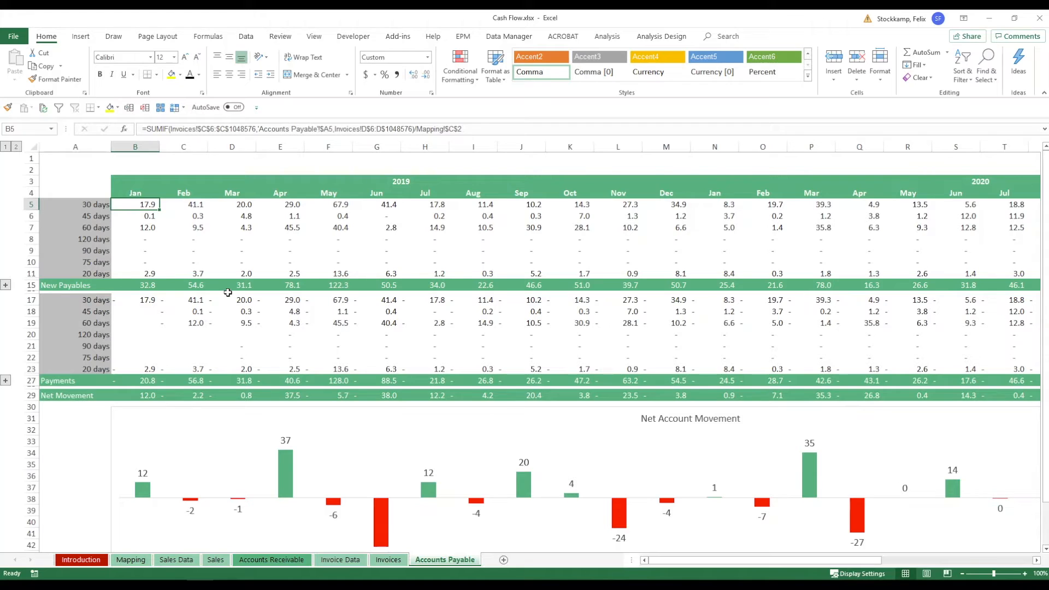
click(134, 300)
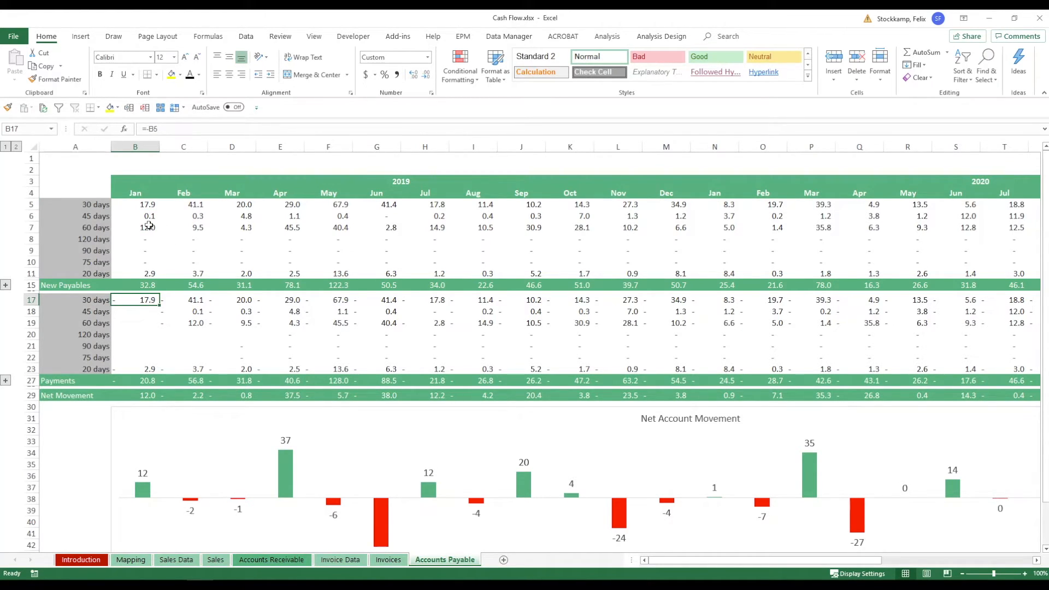
click(134, 227)
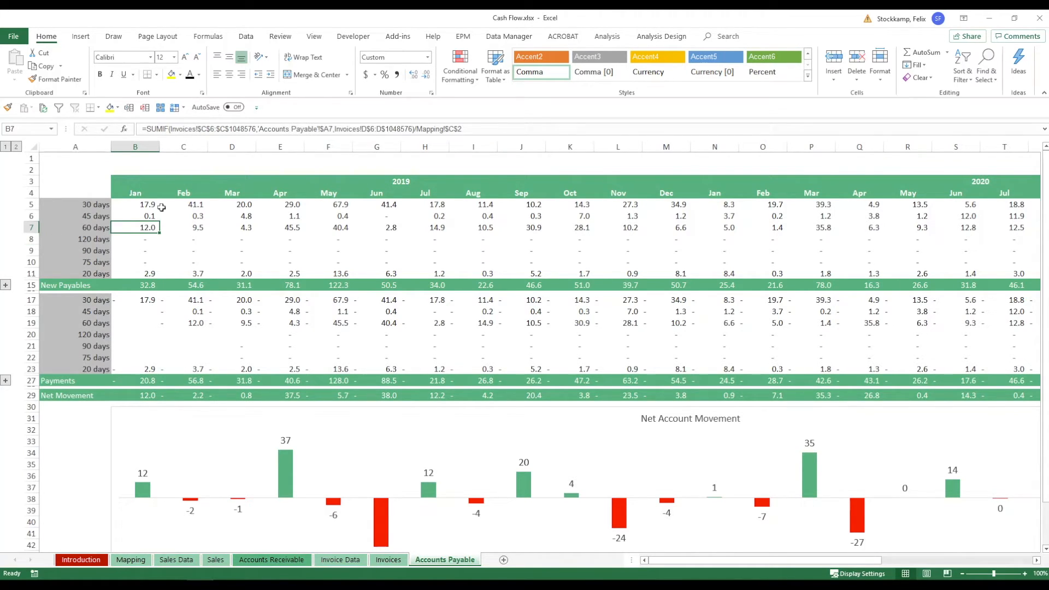
mouse_move(194, 329)
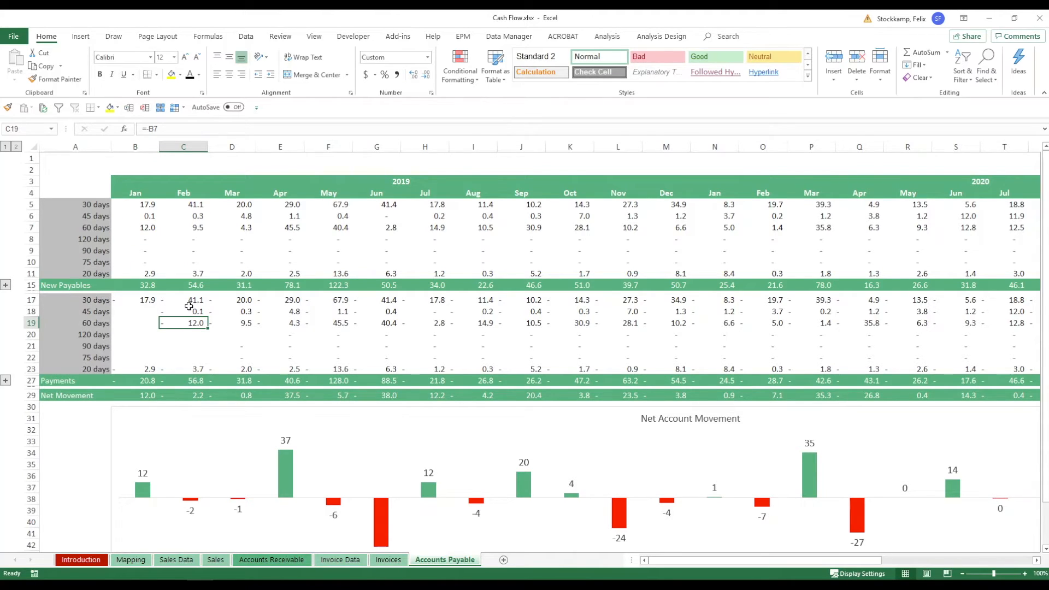
mouse_move(231, 303)
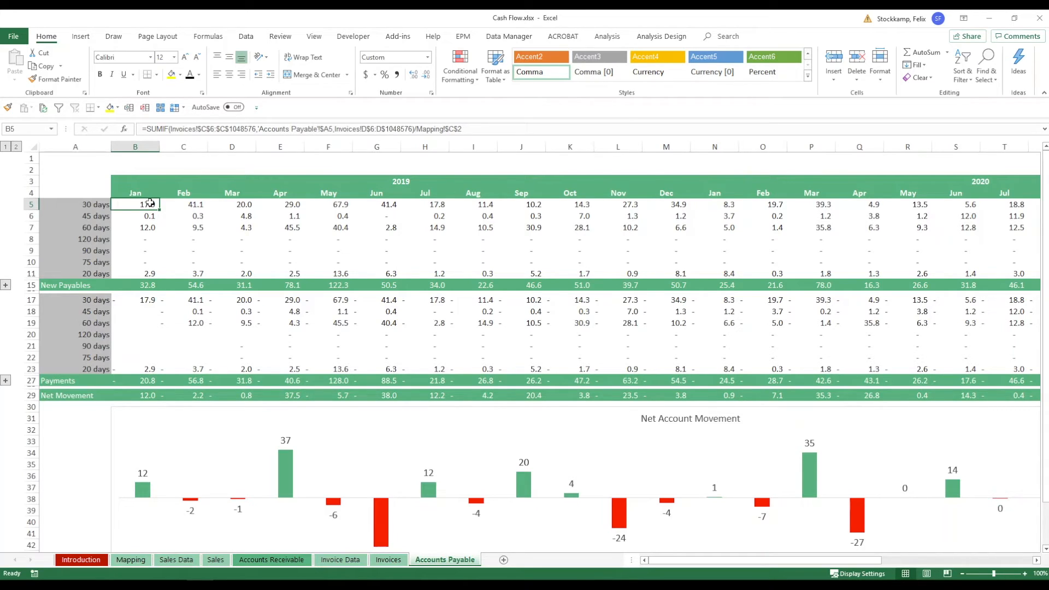
mouse_move(148, 296)
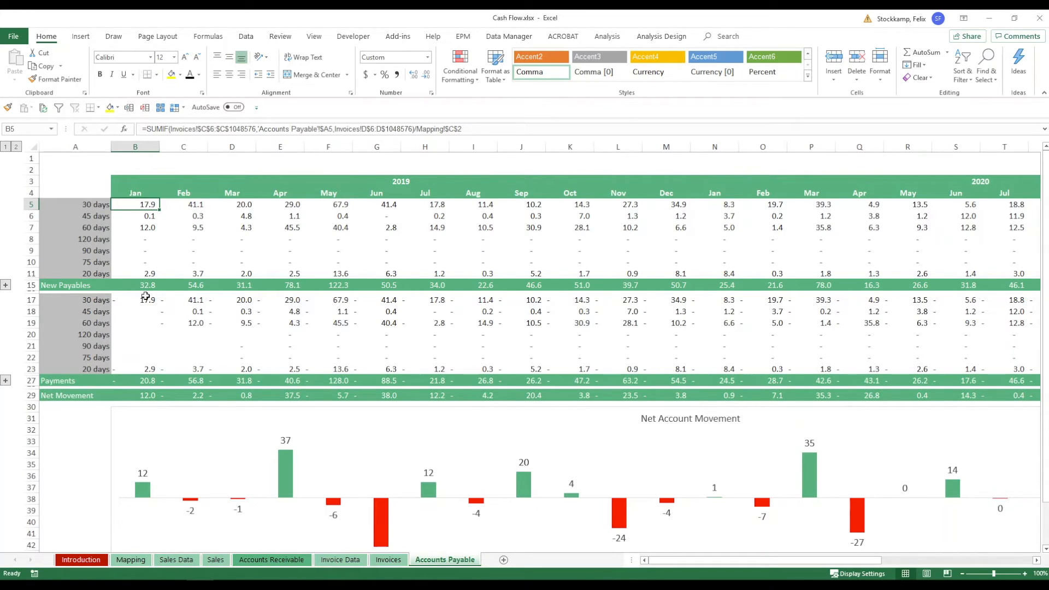
mouse_move(141, 299)
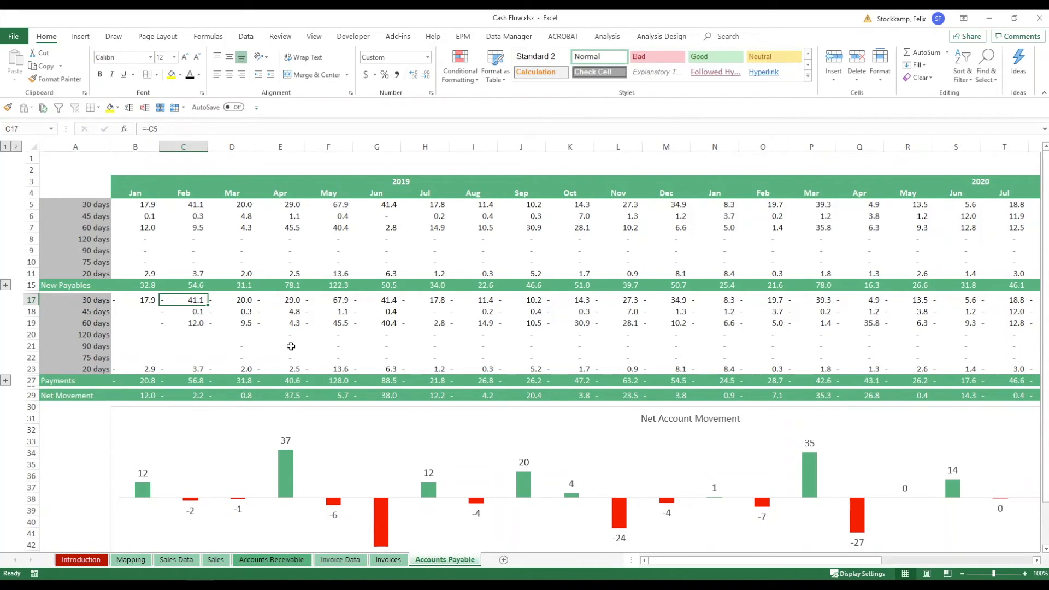
mouse_move(391, 259)
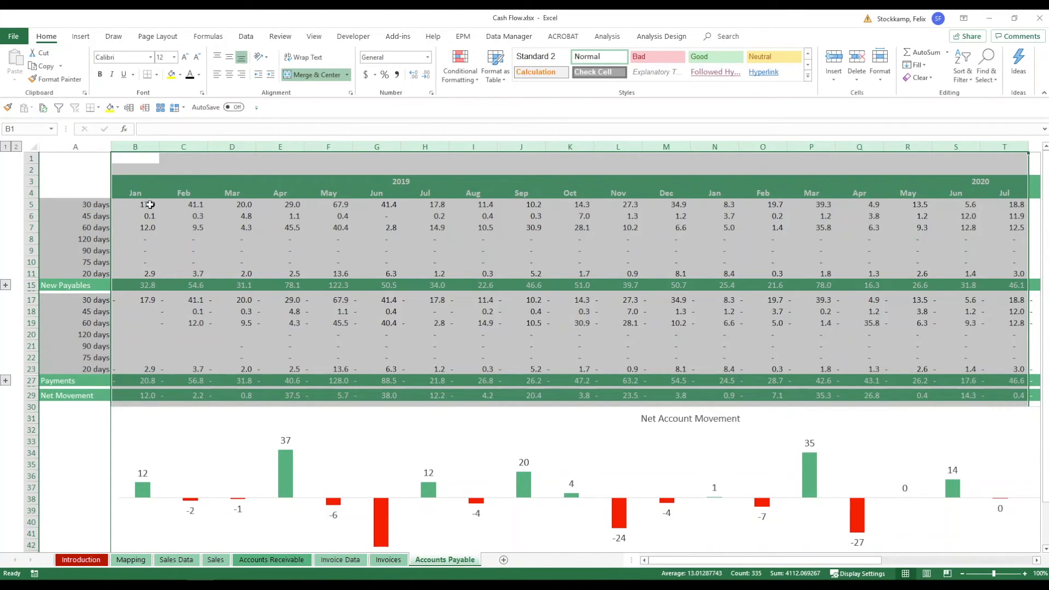
click(134, 204)
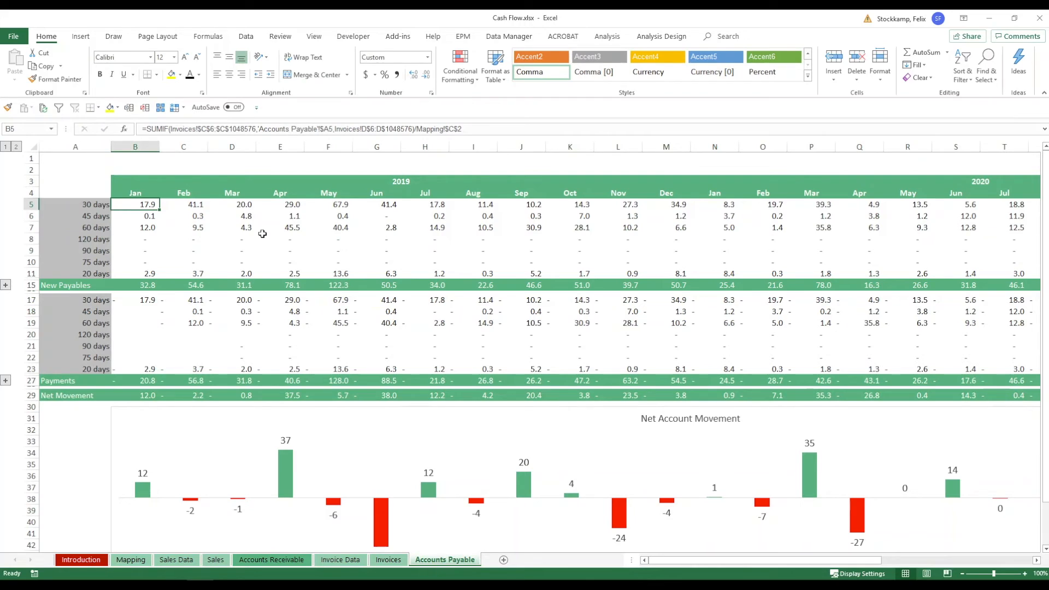
click(135, 227)
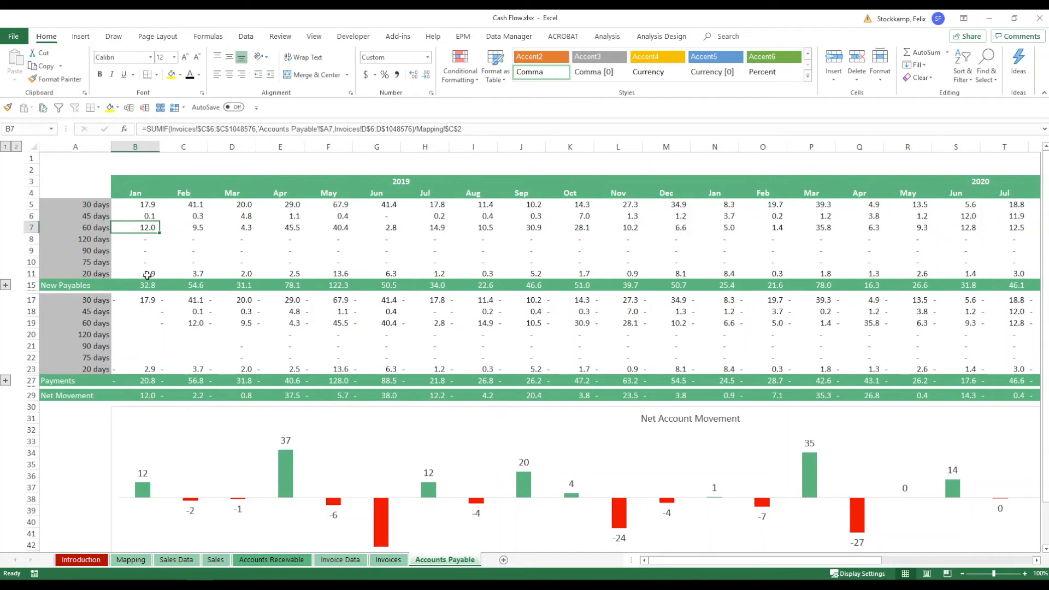
click(134, 285)
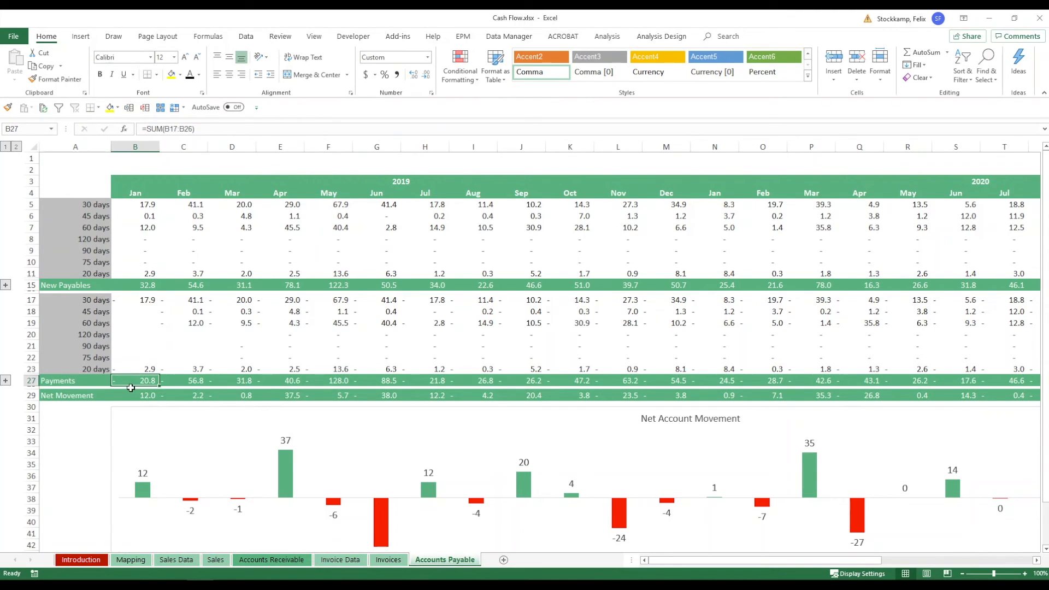
click(134, 394)
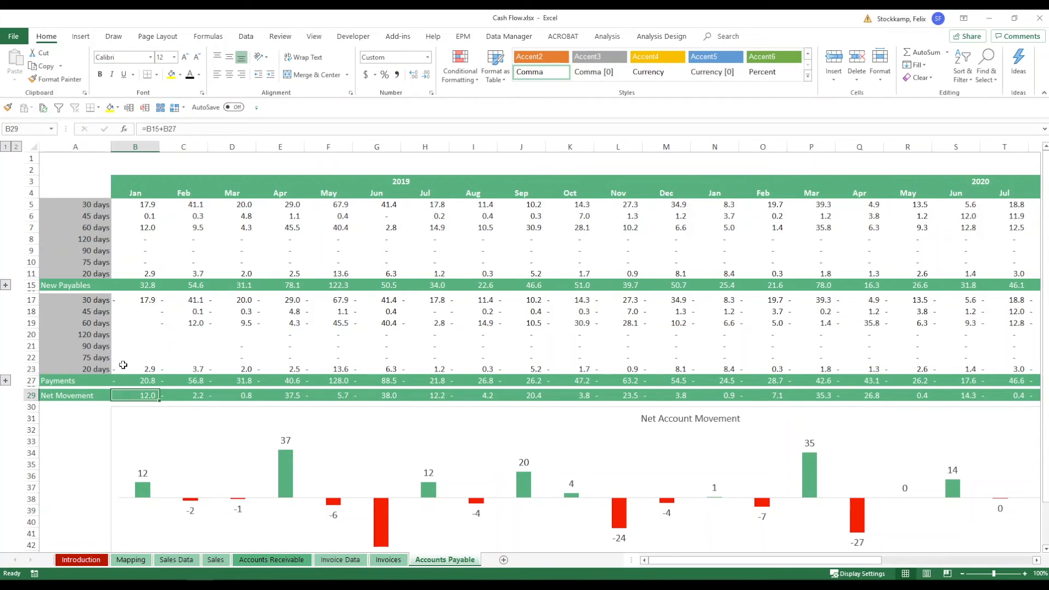
click(134, 285)
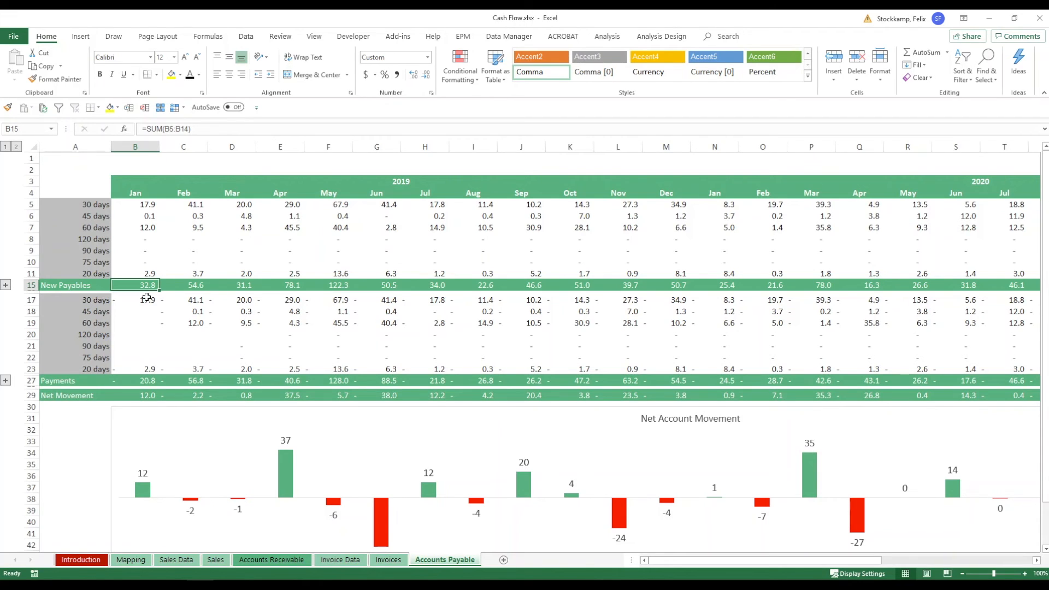
click(134, 380)
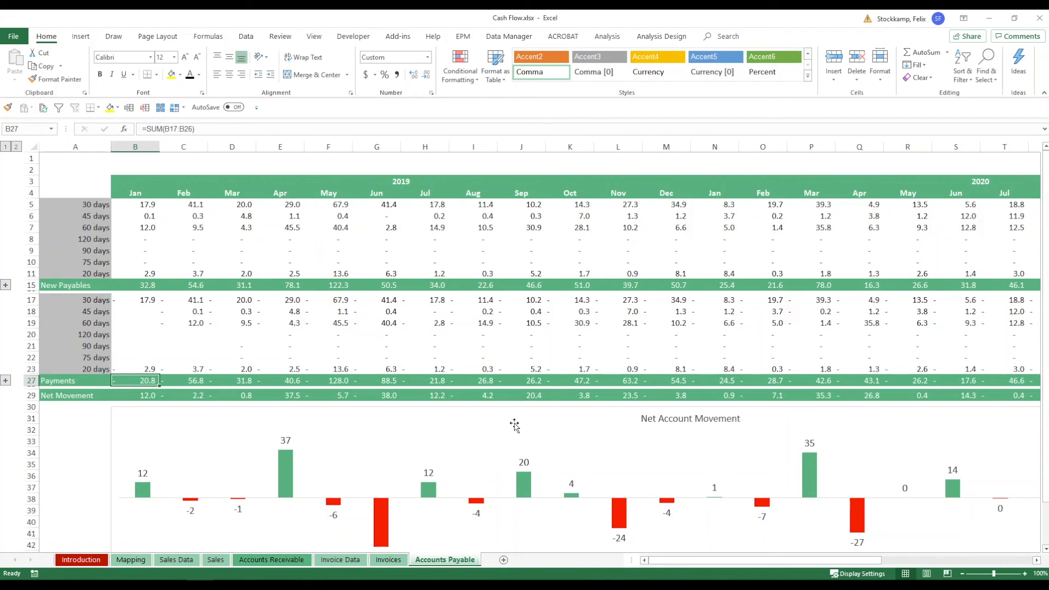
mouse_move(498, 423)
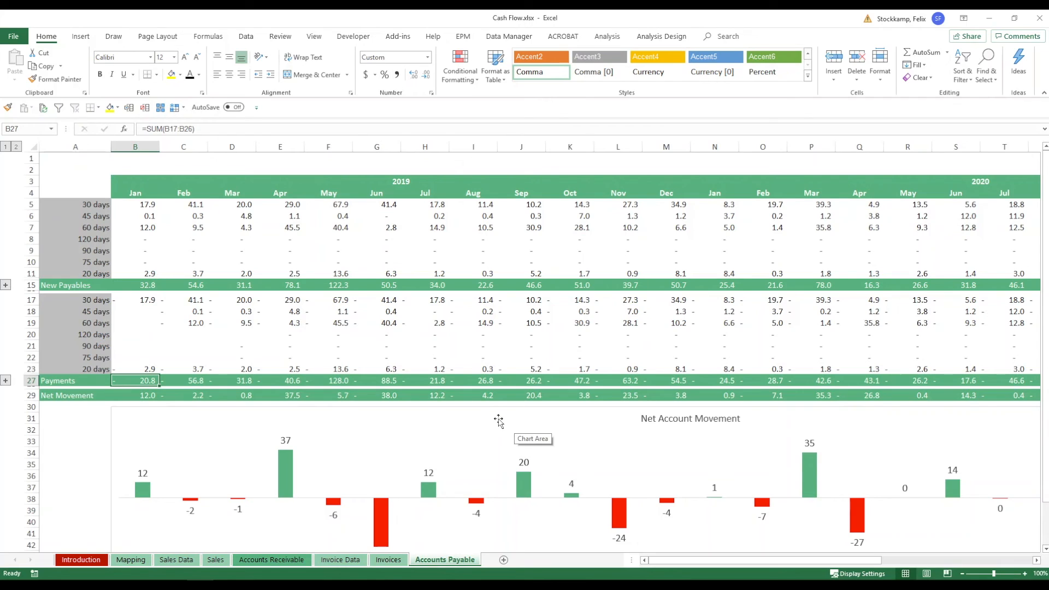
scroll(down, 3)
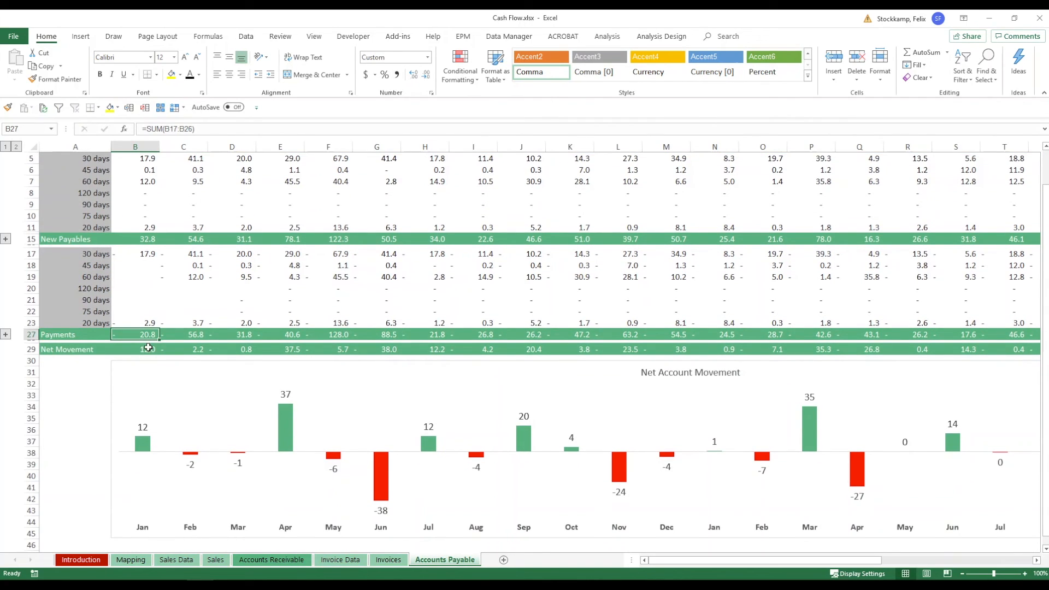
mouse_move(234, 310)
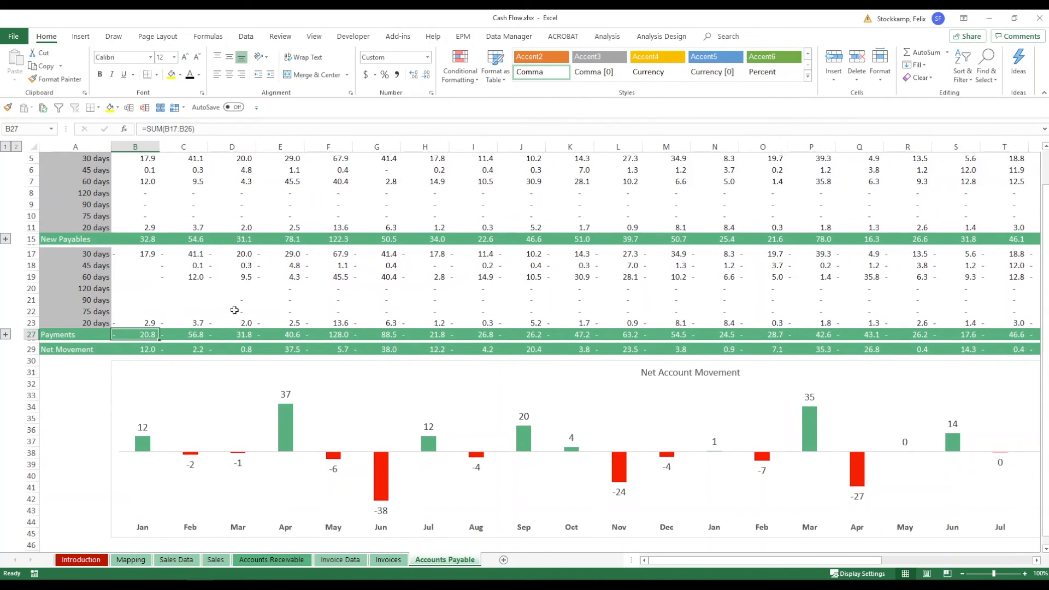
click(135, 349)
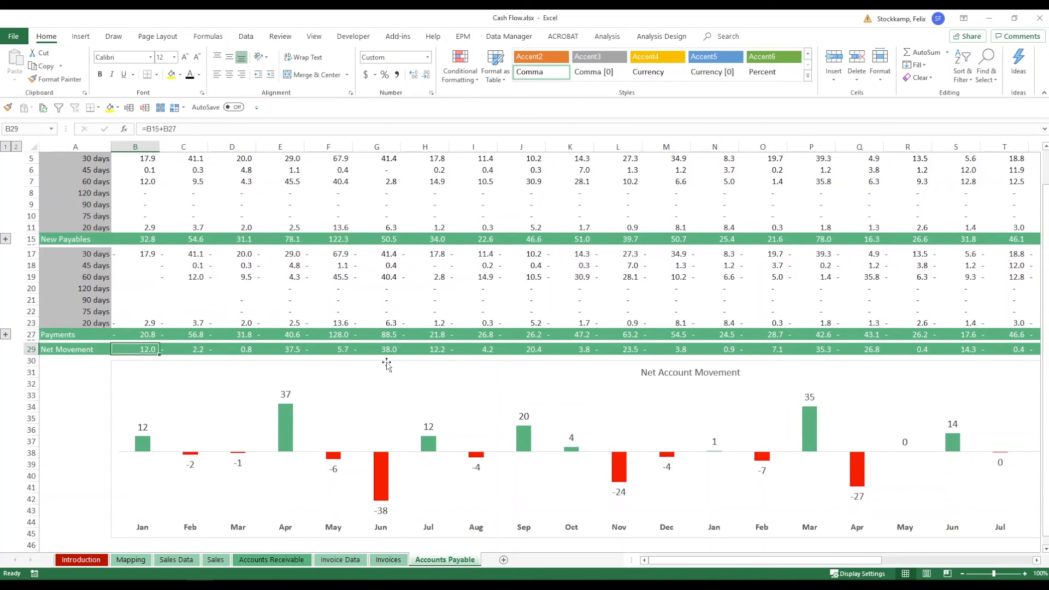